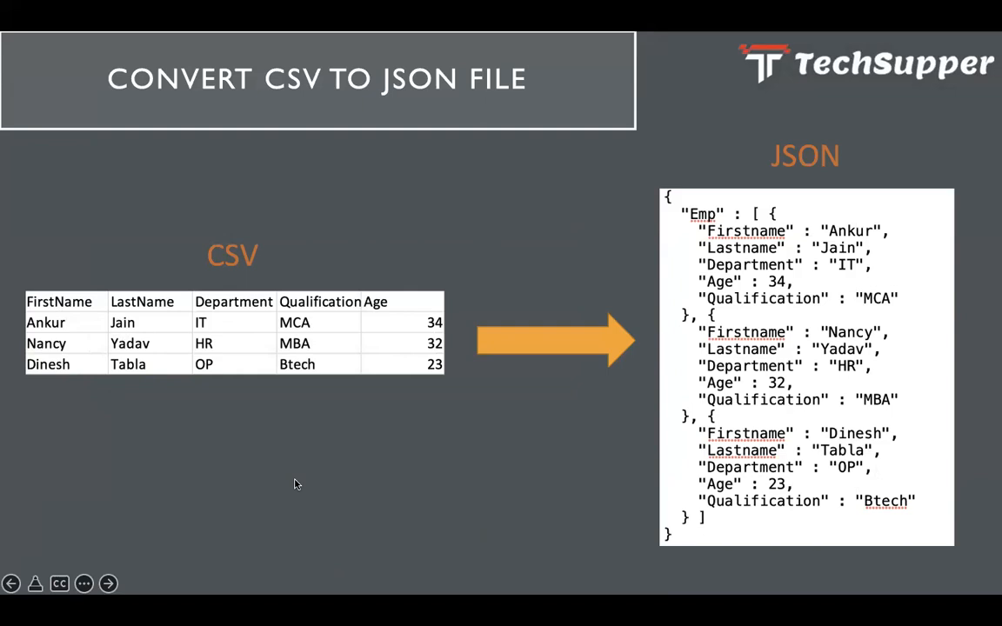
mouse_move(773, 385)
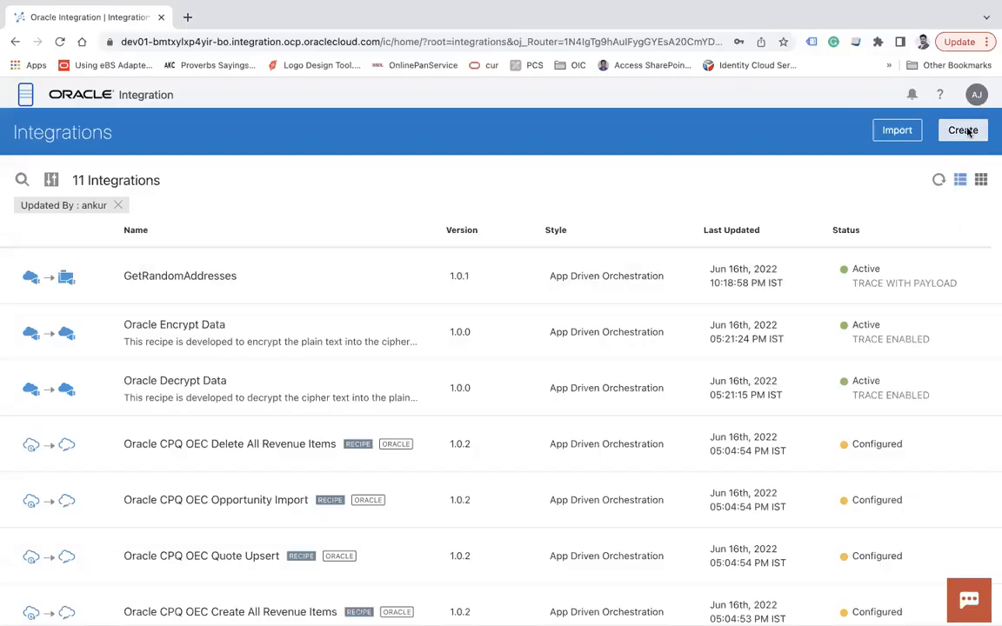
Create a Scheduled Orchestration integration named 'Convert CSV to JSON'.
click(963, 130)
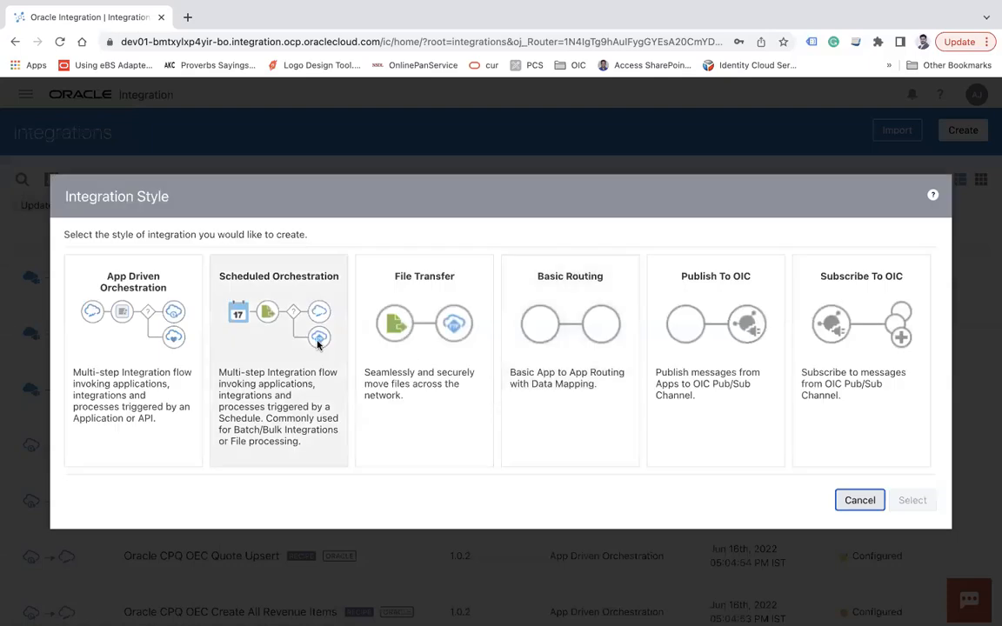
click(912, 500)
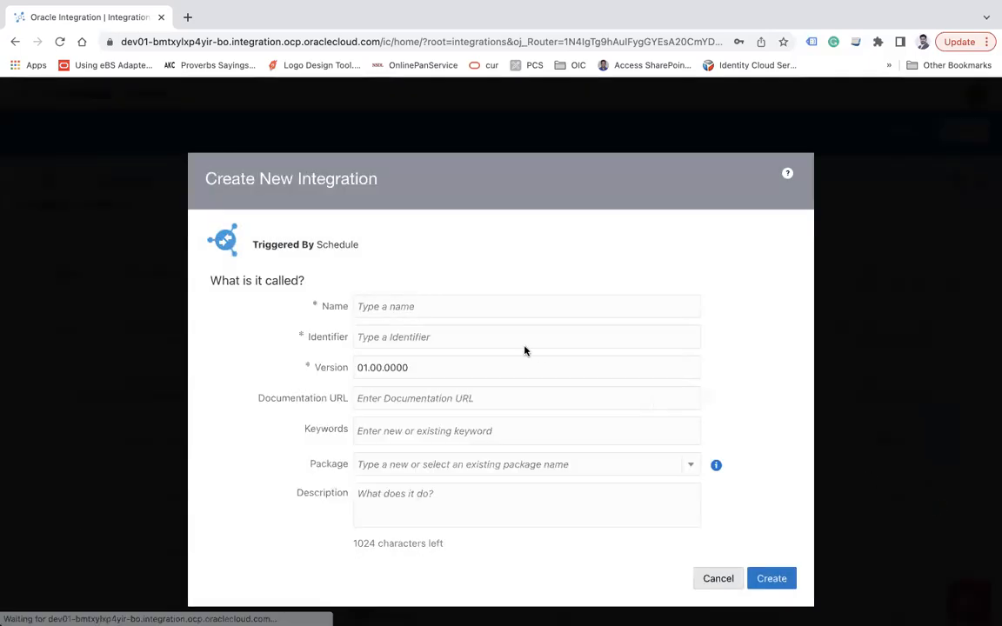
text(Con)
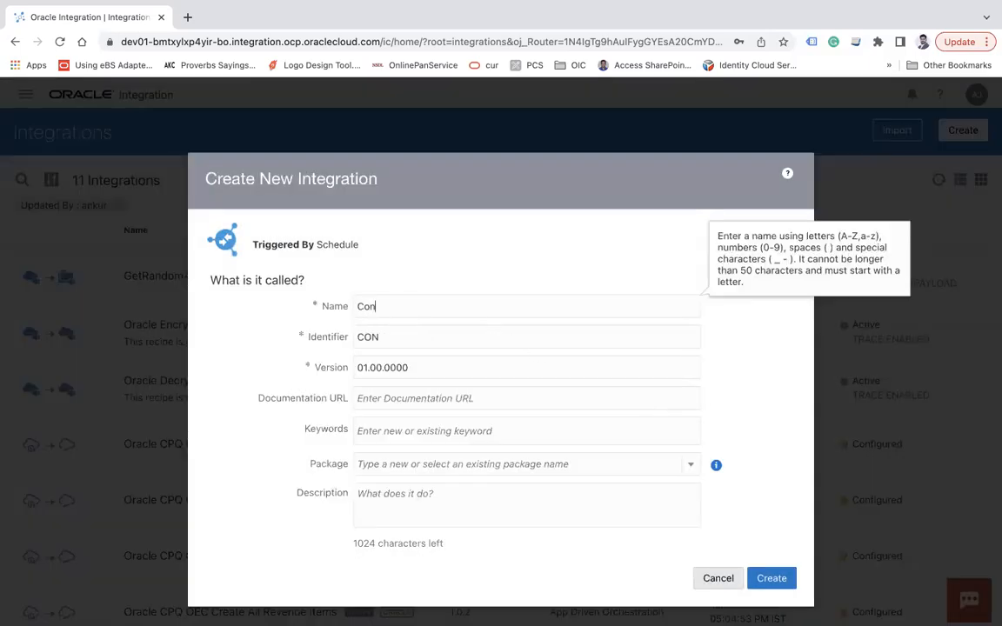
text(vert CSV to JSON)
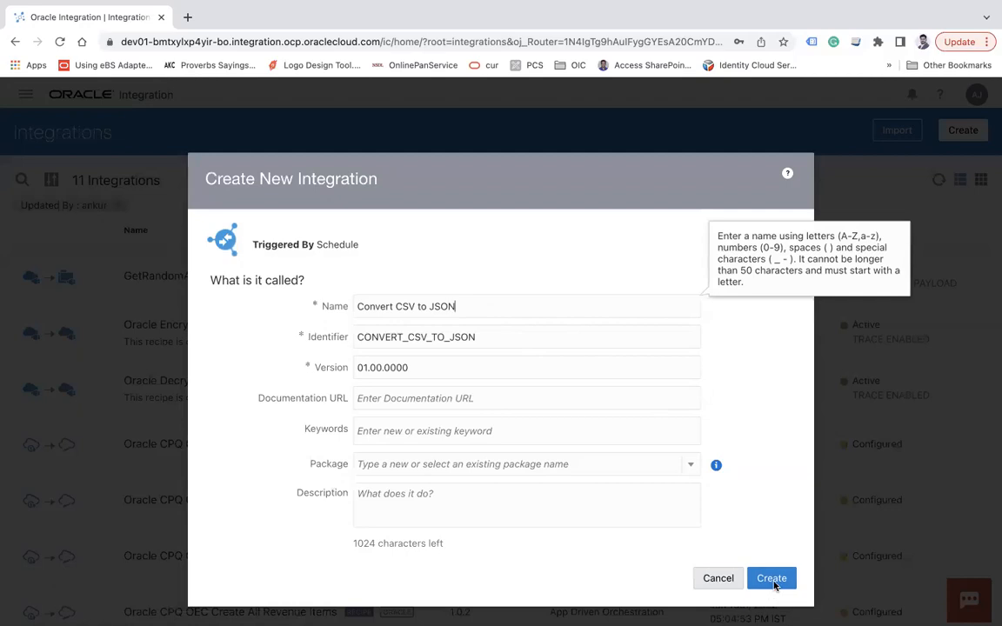
click(770, 579)
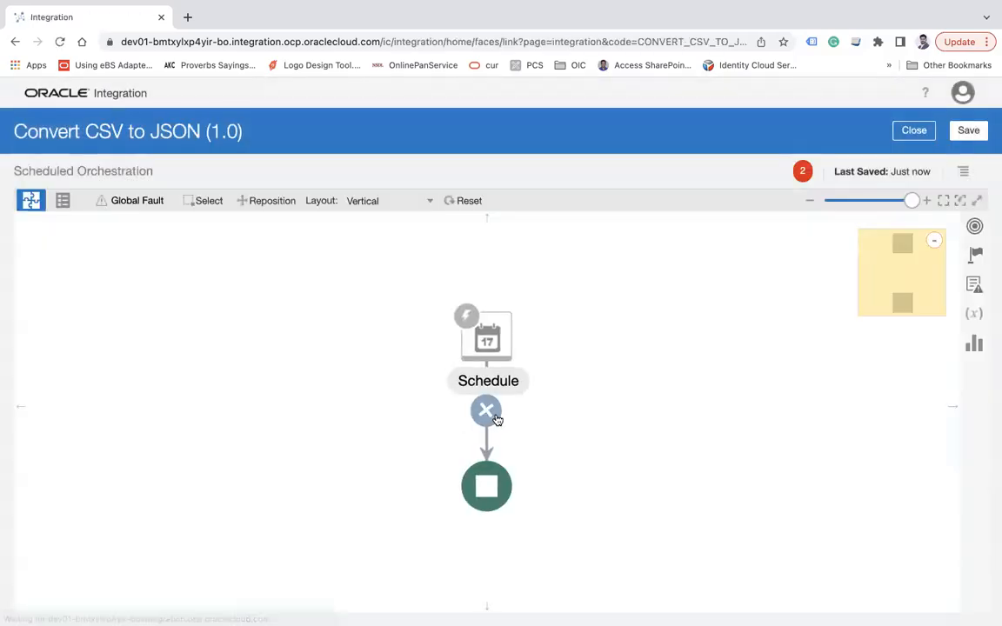
Add an FTP Connection New invoke after Schedule and name the endpoint ReadFile.
click(485, 410)
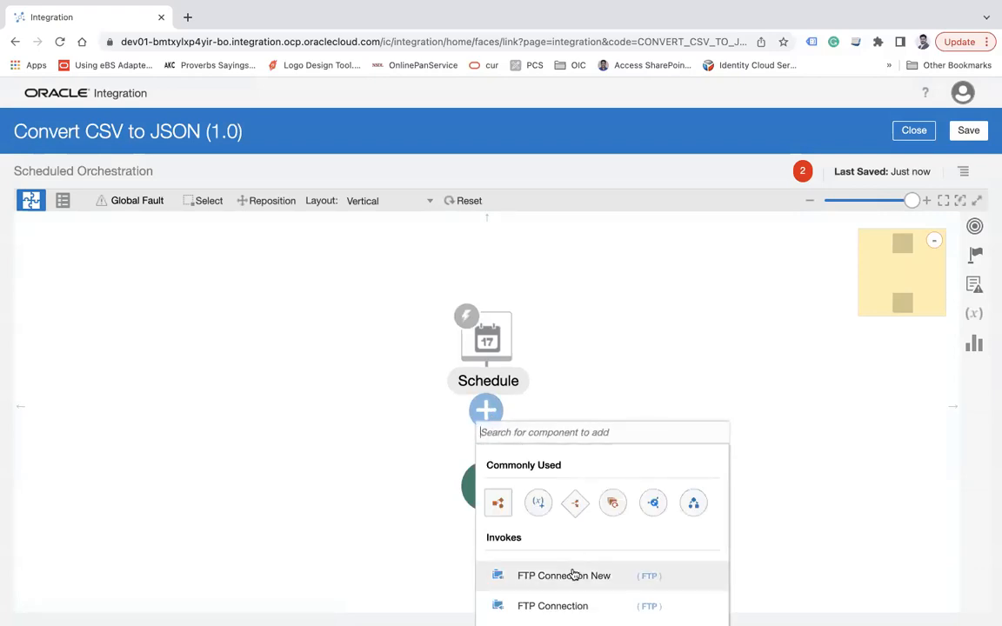
click(564, 576)
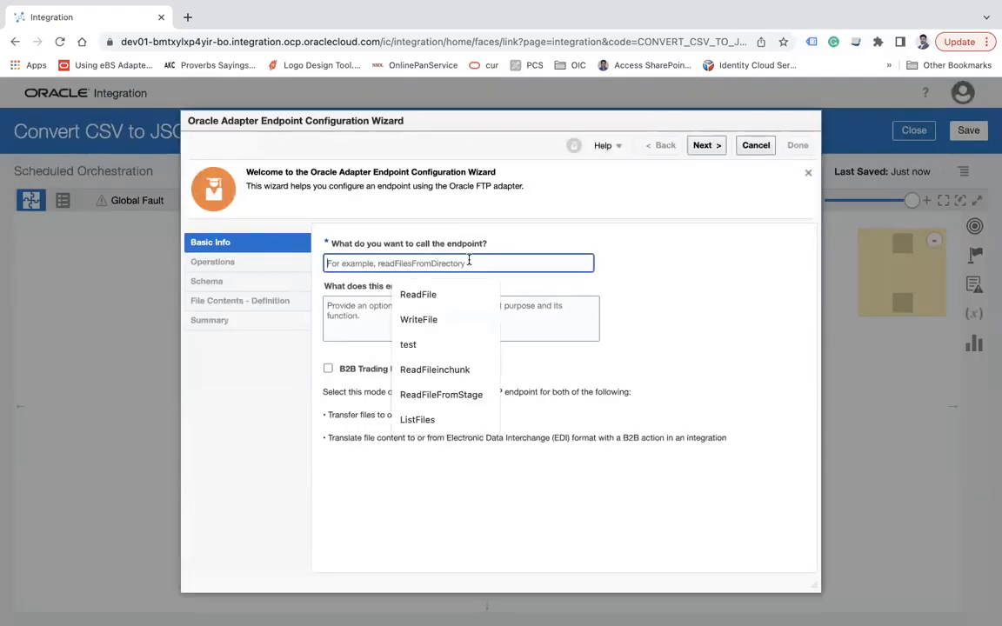
click(419, 294)
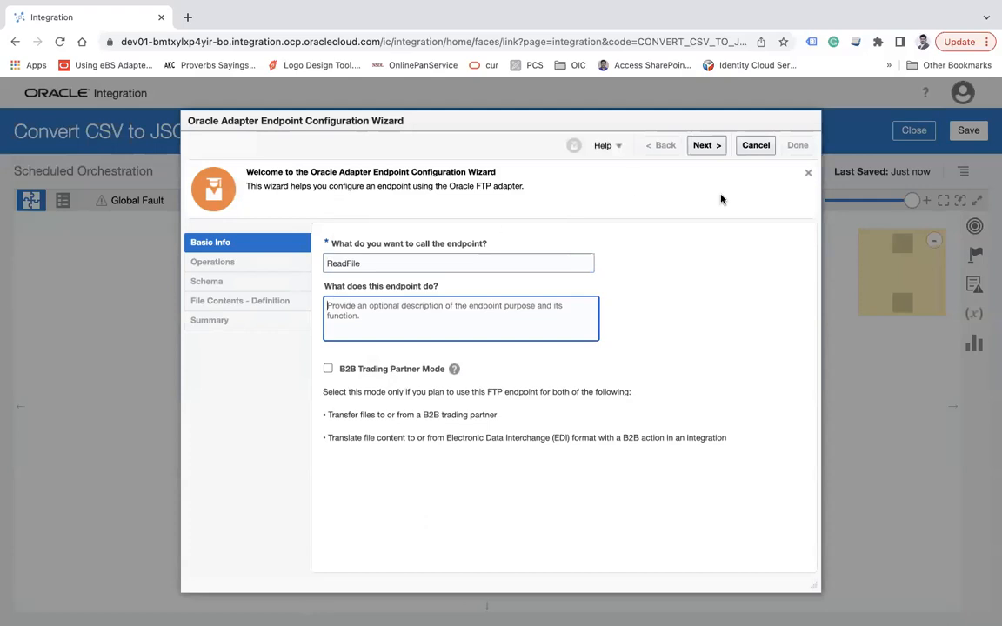
click(706, 145)
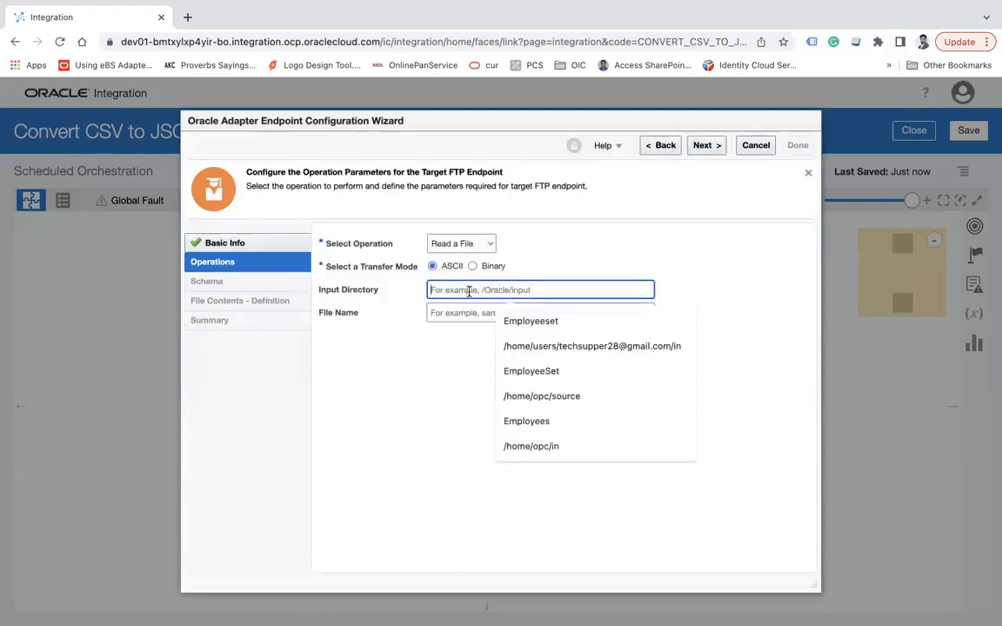
Set ReadFile to read Employee.csv from the /home/opc/blog directory.
text(/home)
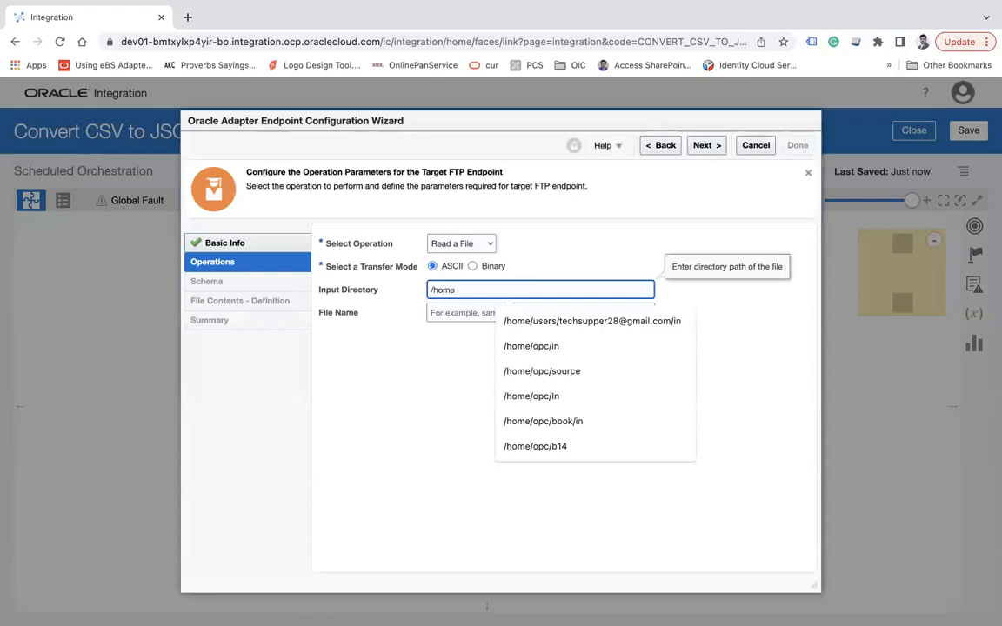
text(op)
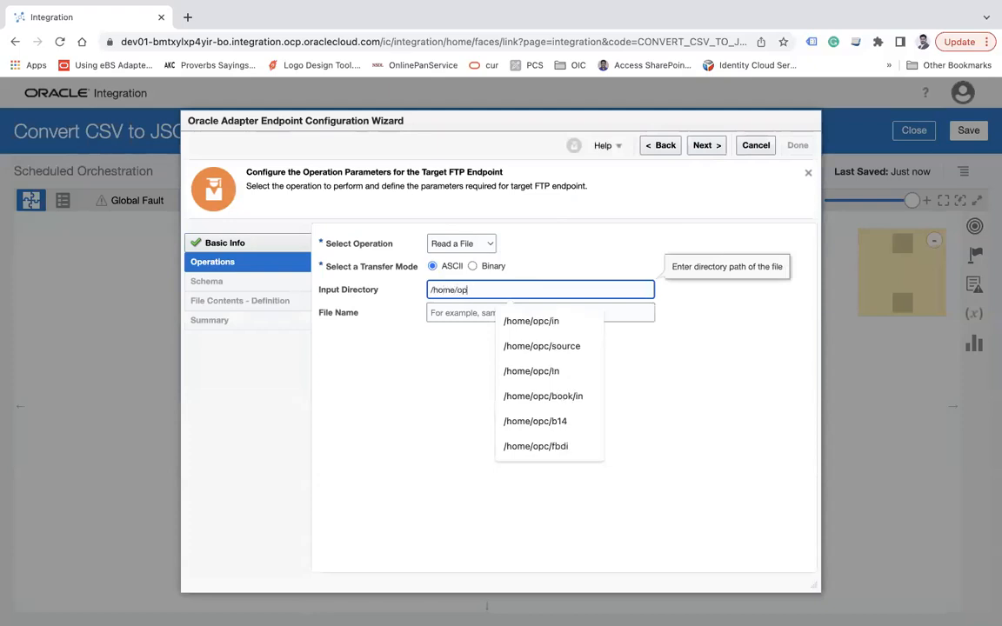
text(c/)
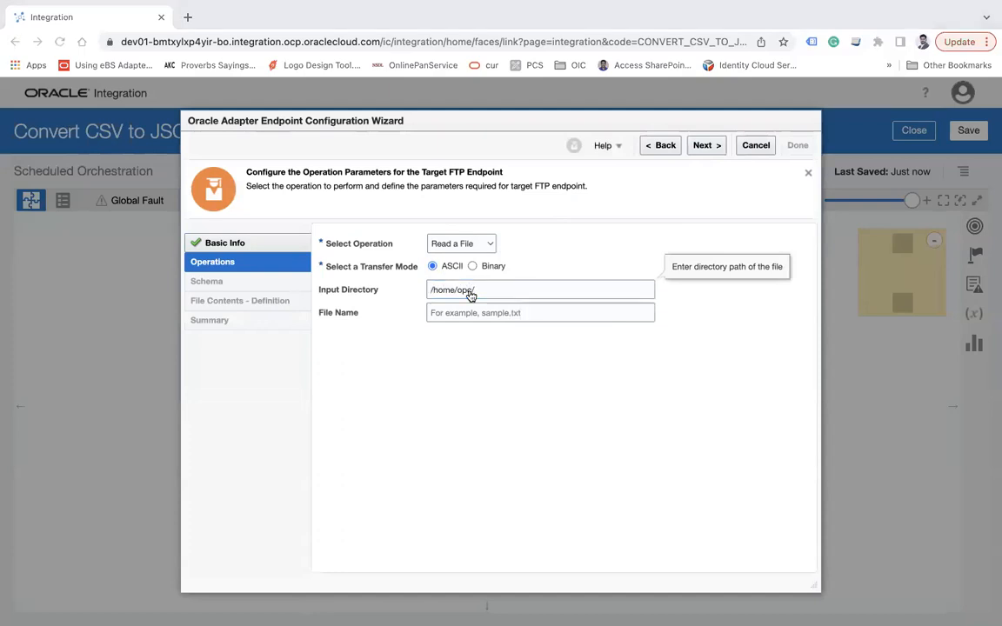
text(blog)
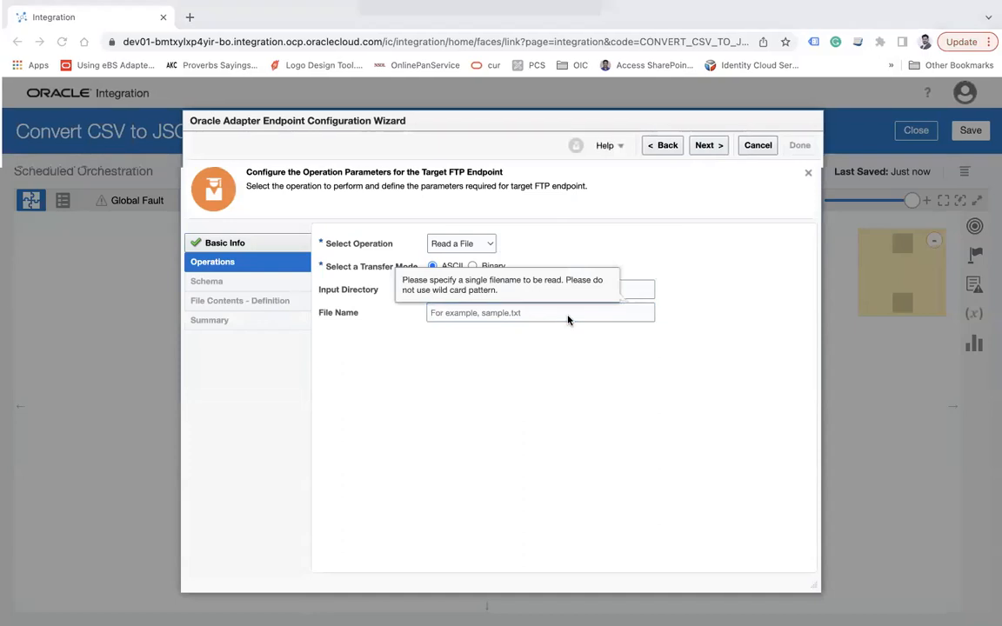
text(Employee)
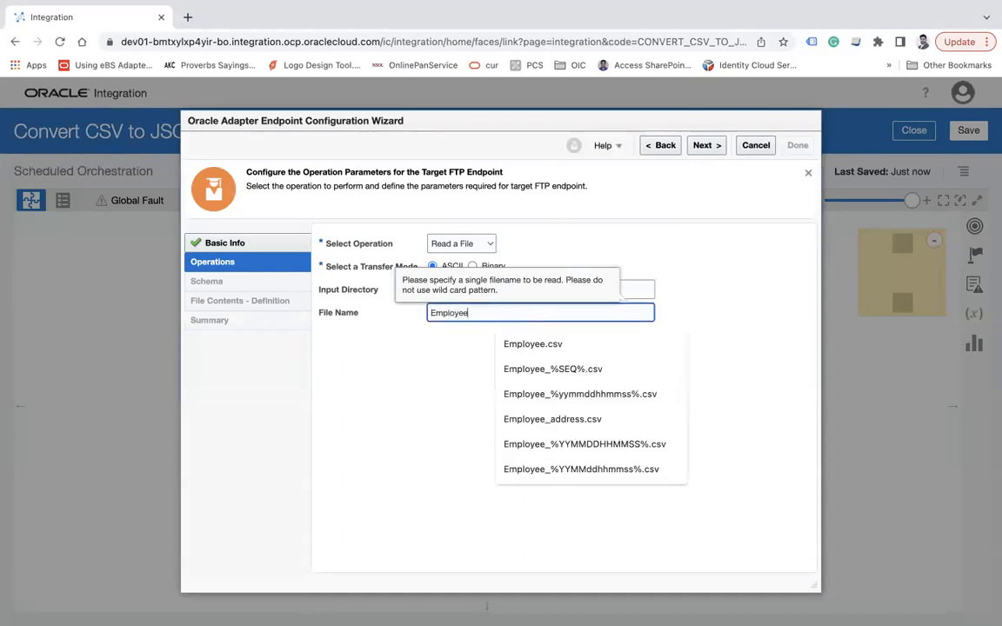
click(532, 343)
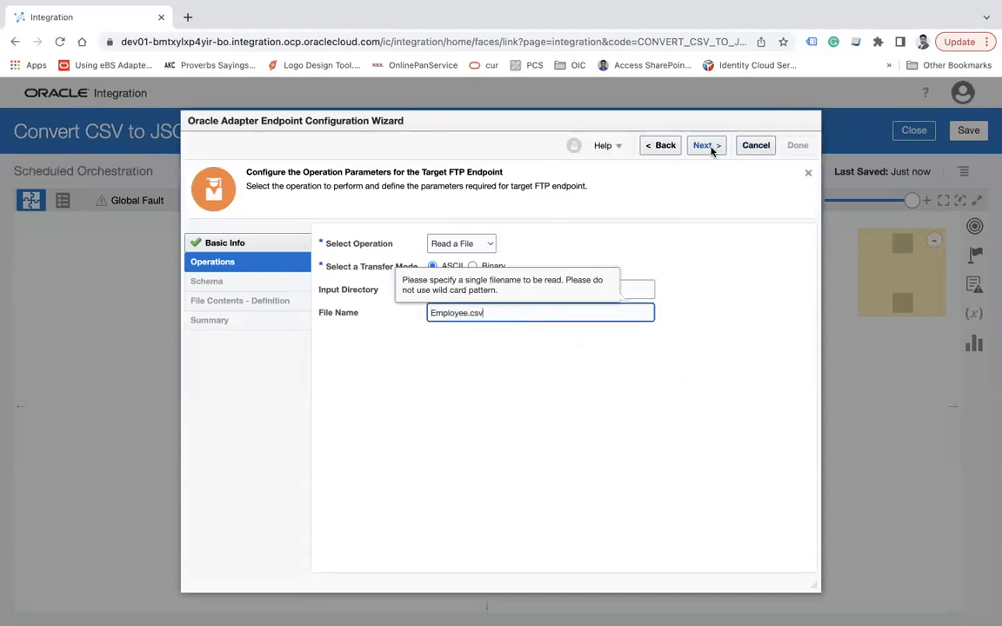
click(705, 146)
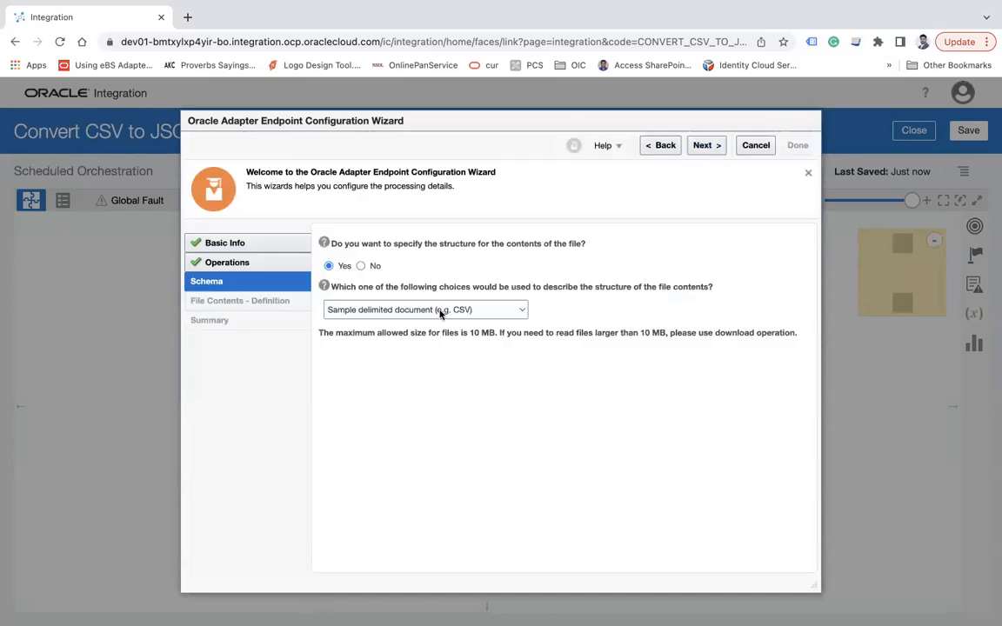
Define the ReadFile structure from sample file Employee.csv with record name Emp.
click(705, 145)
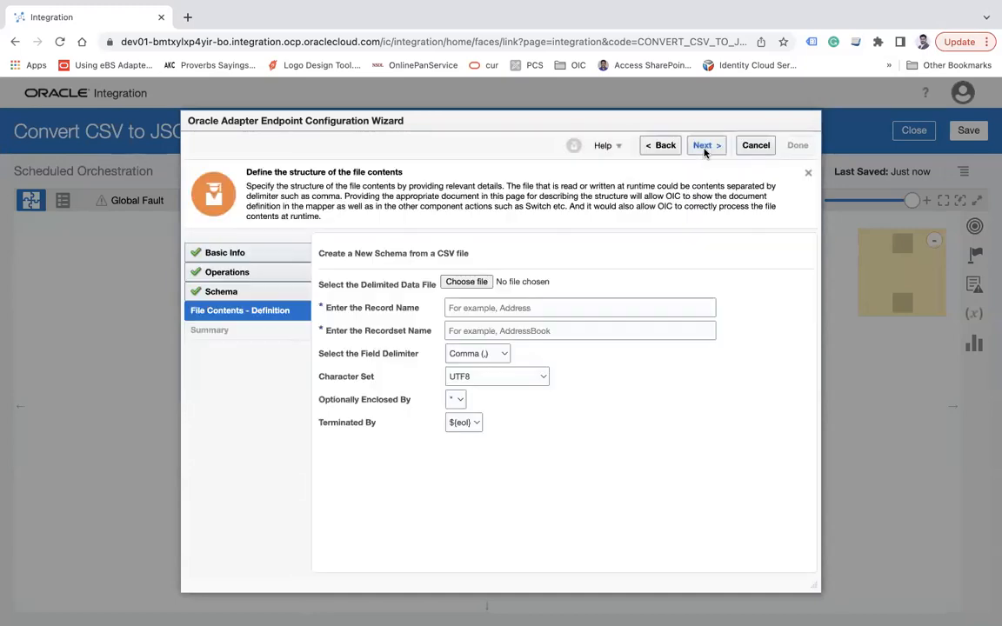
mouse_move(535, 7)
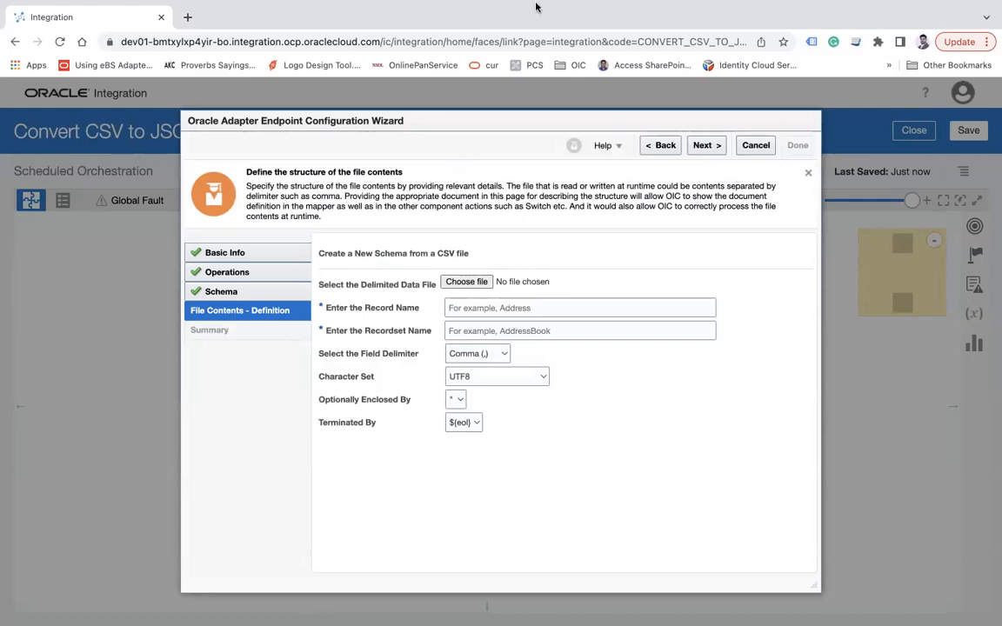
mouse_move(754, 56)
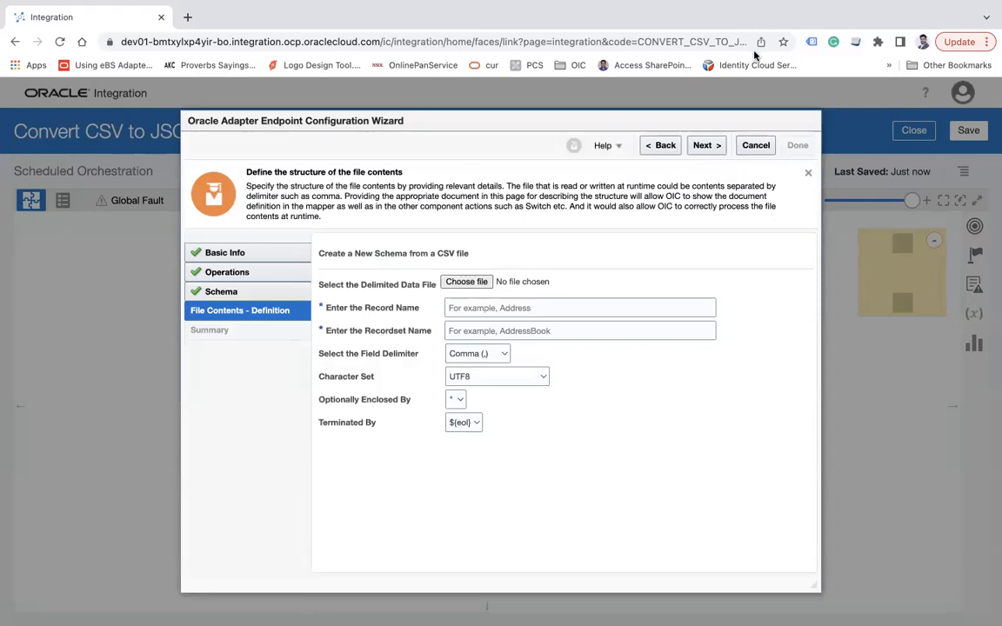
click(466, 281)
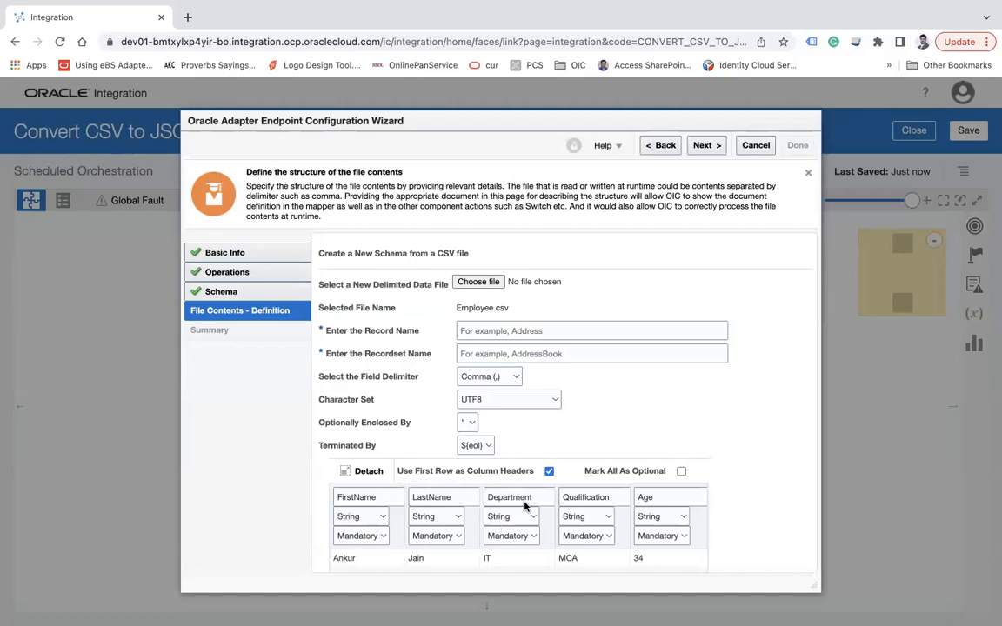
click(592, 330)
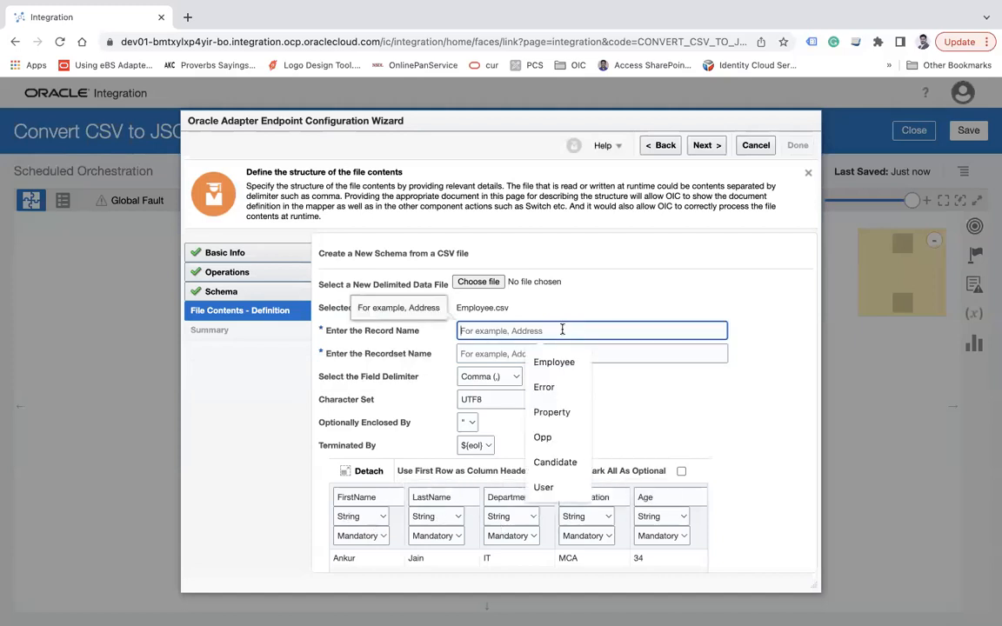
text(Emp)
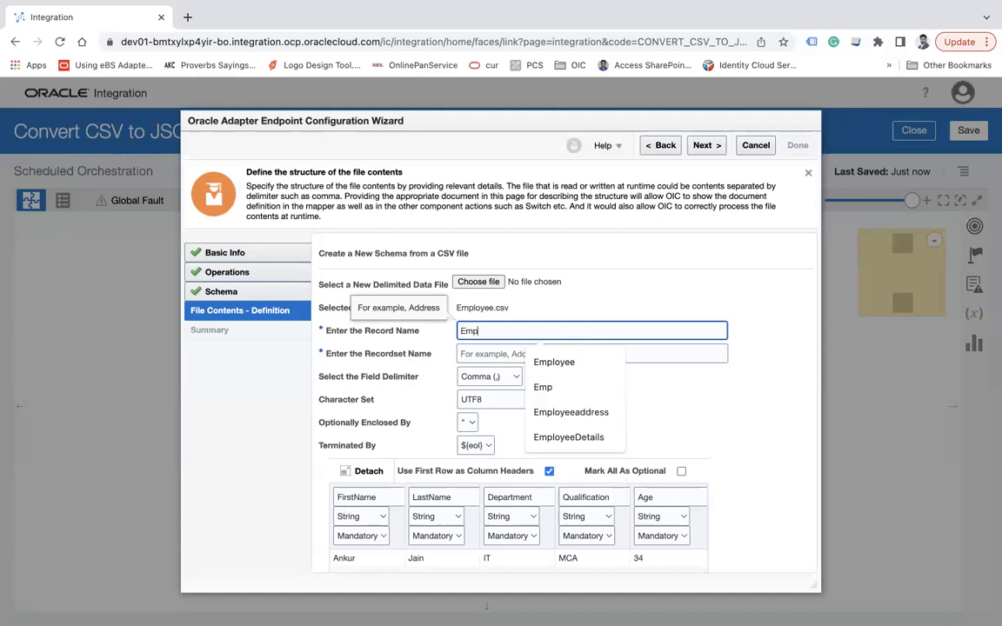
click(553, 362)
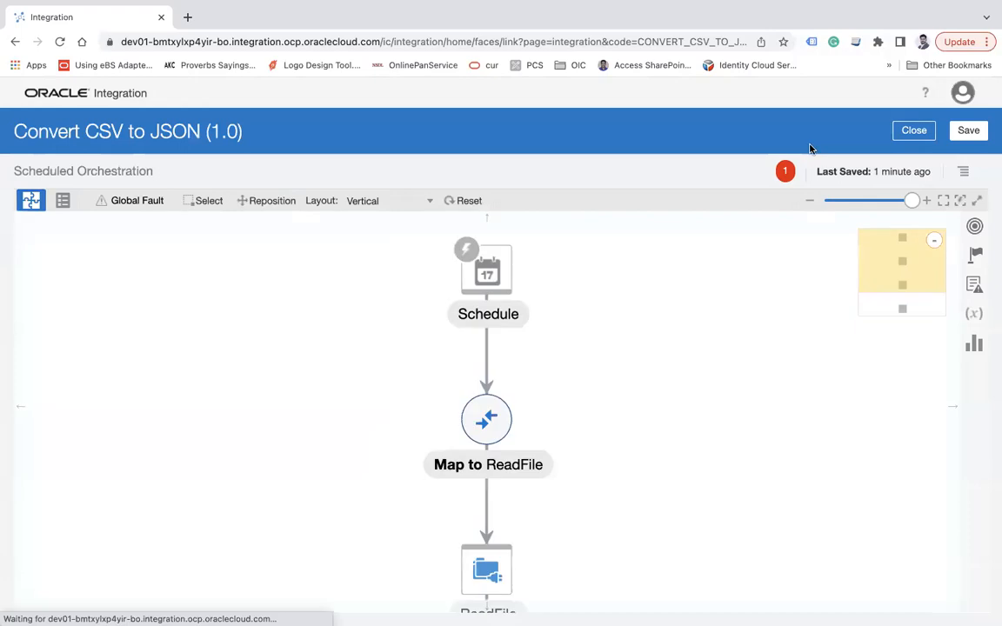
Switch the flow to horizontal layout and add an FTP Connection New invoke after ReadFile.
click(387, 200)
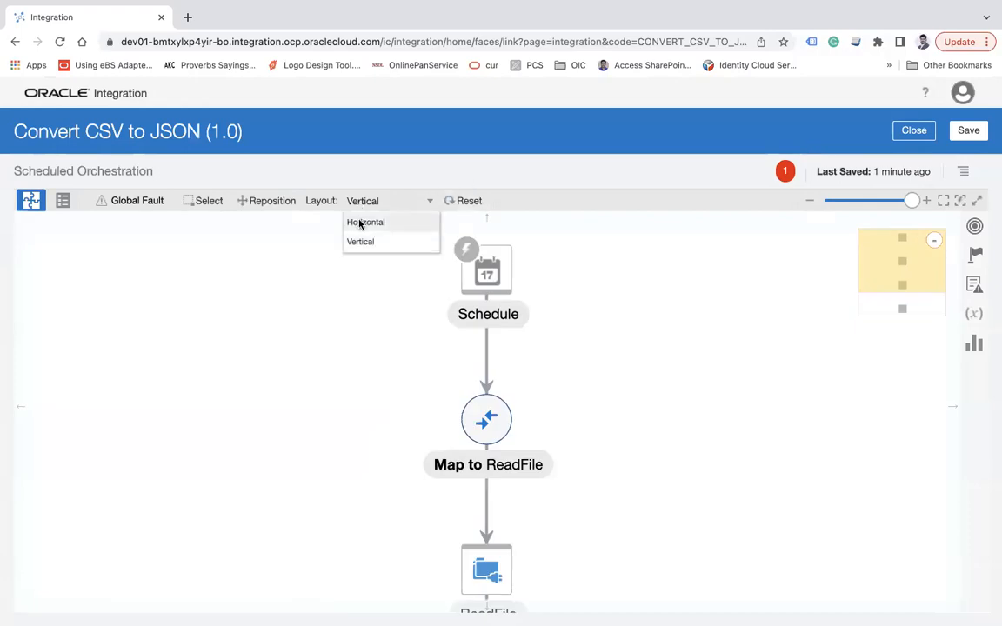
click(366, 222)
text(ftp)
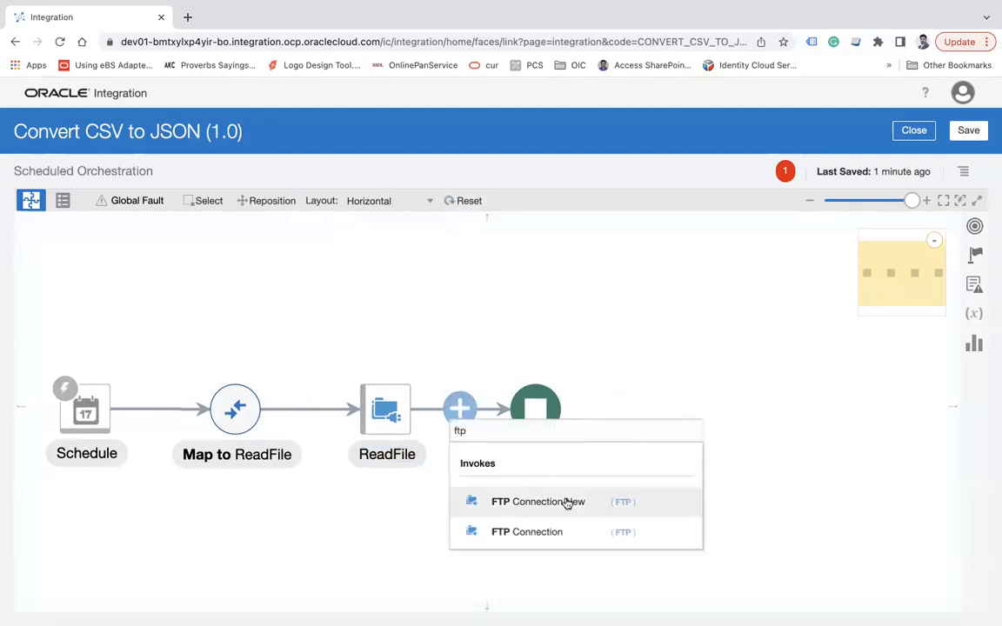
click(538, 502)
text(Writecs)
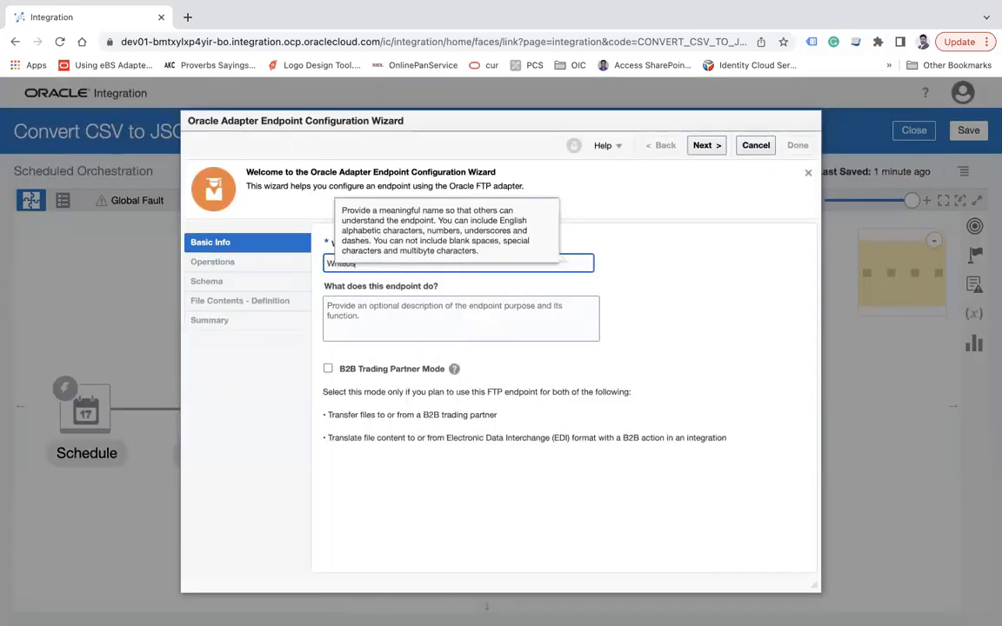
Configure the write operation in ASCII mode, writing Emp.json into /home/opc/blog.
click(704, 145)
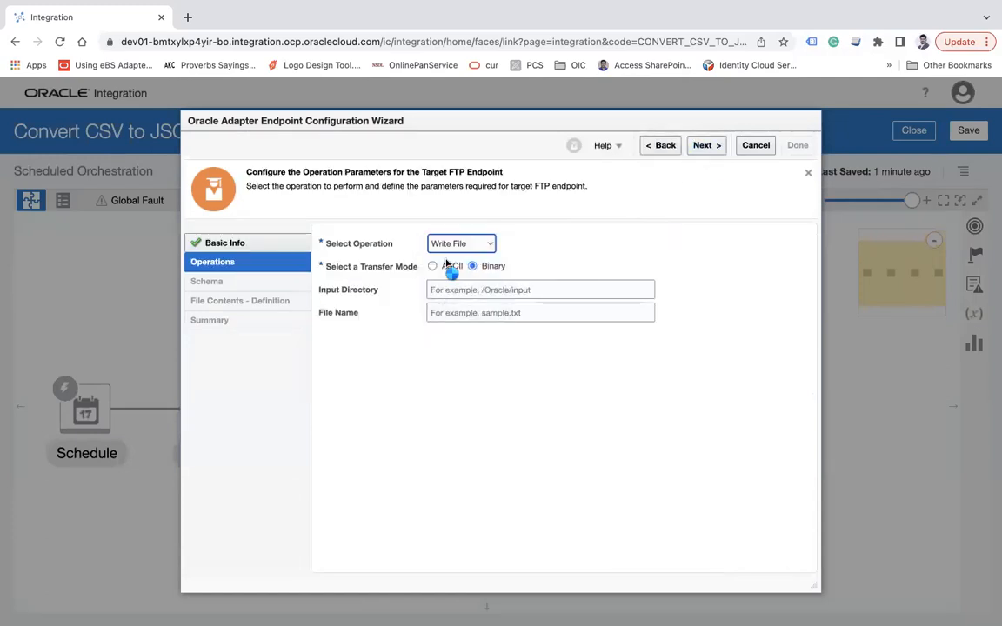
click(432, 266)
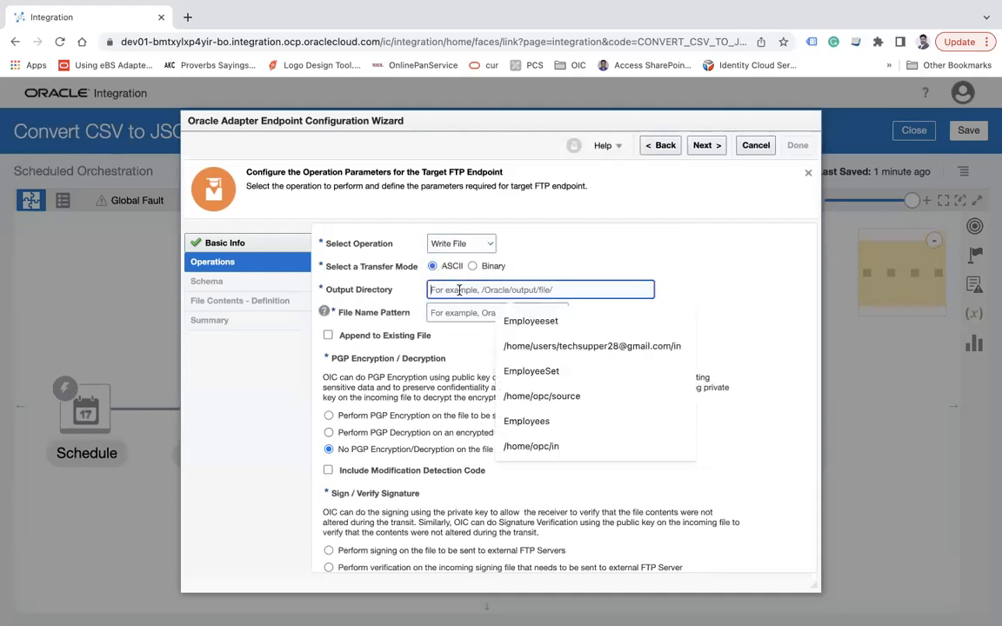
text(/ho,me)
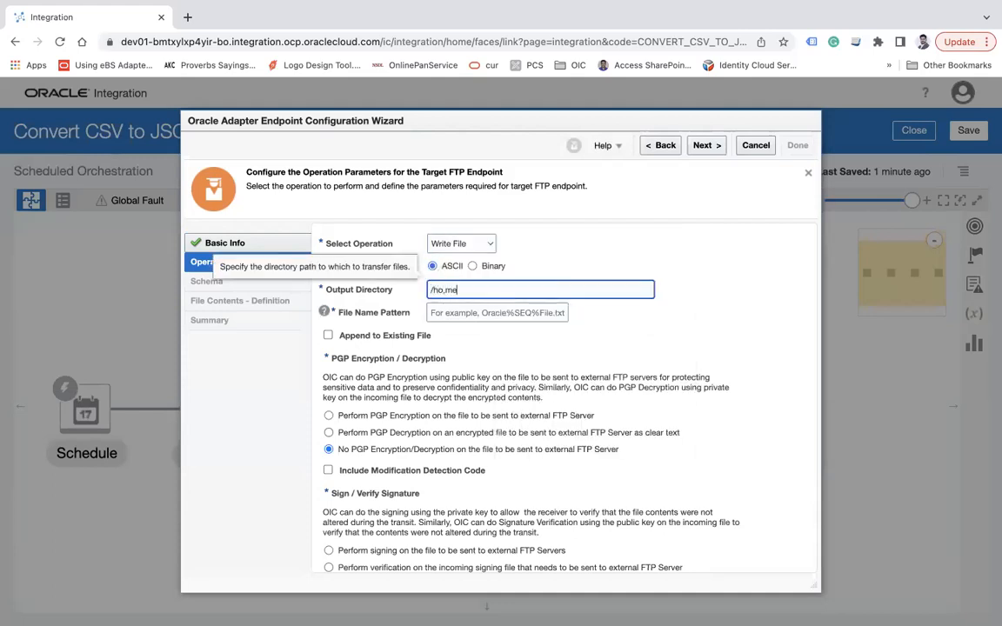
text(/home)
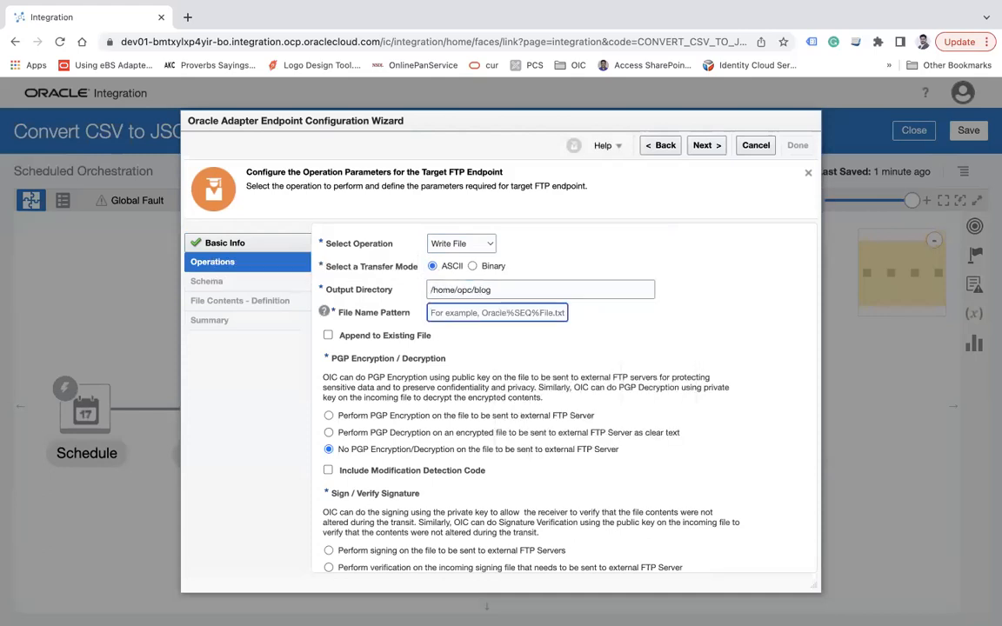
text(Emp;)
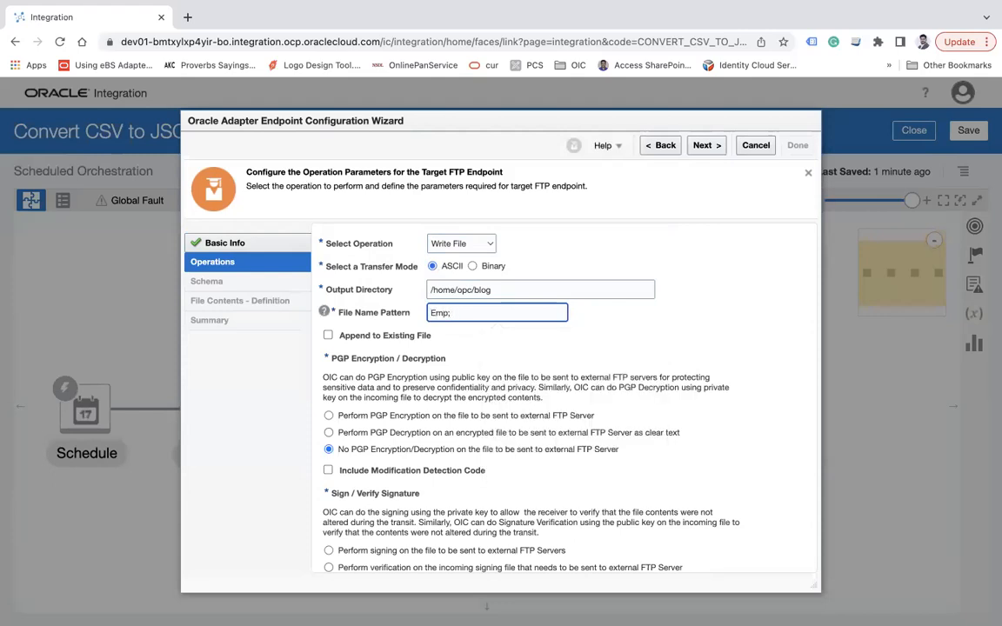
text(.json)
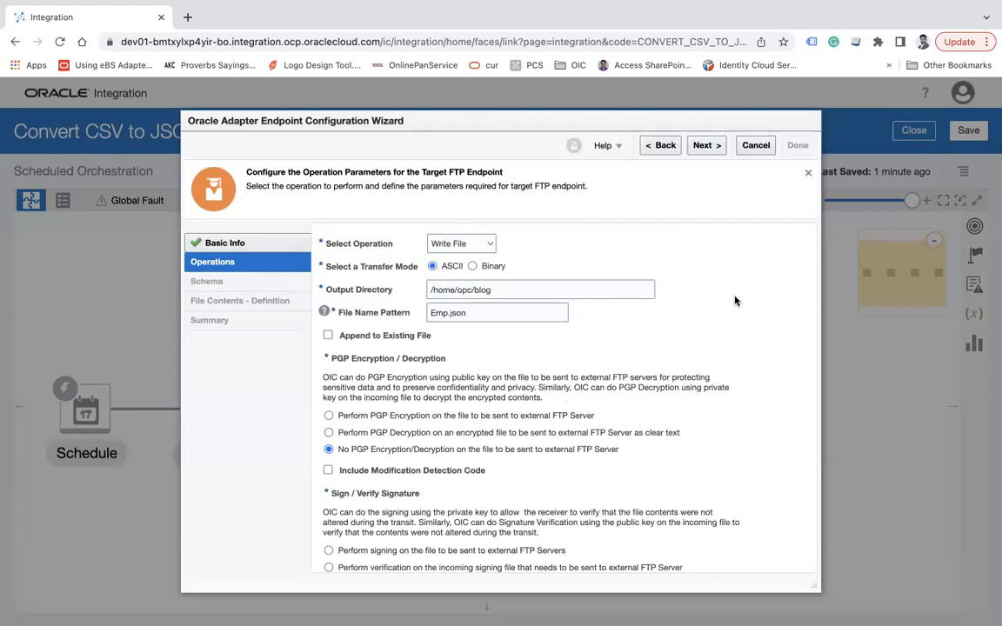
click(497, 312)
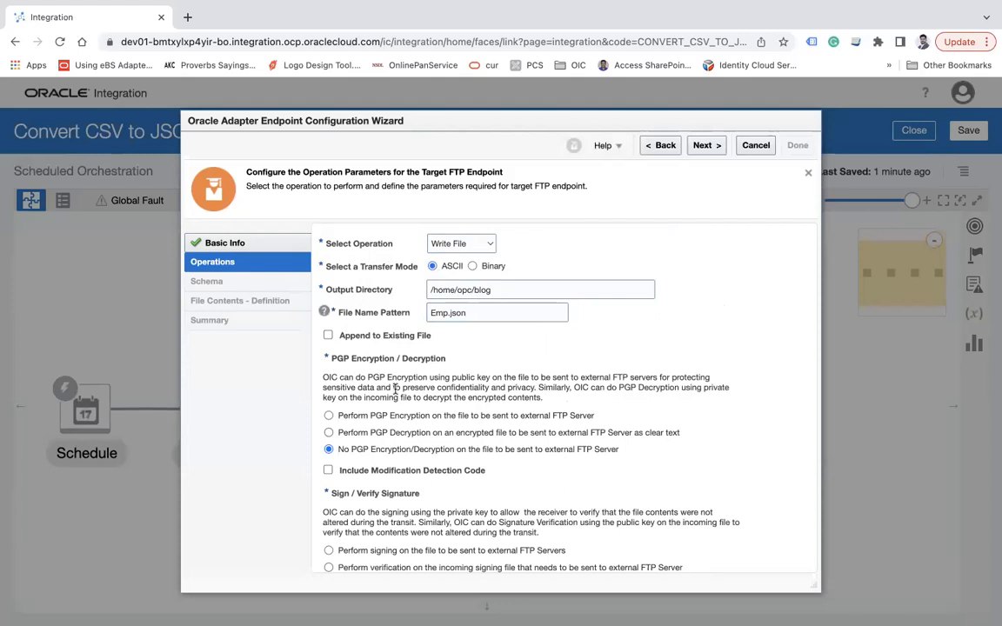
click(497, 312)
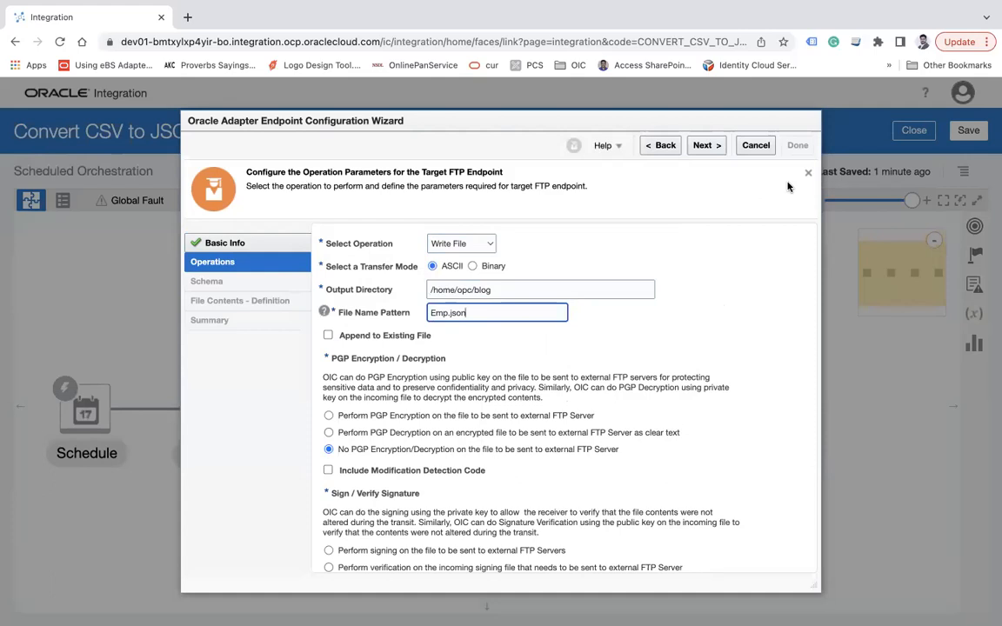
click(704, 145)
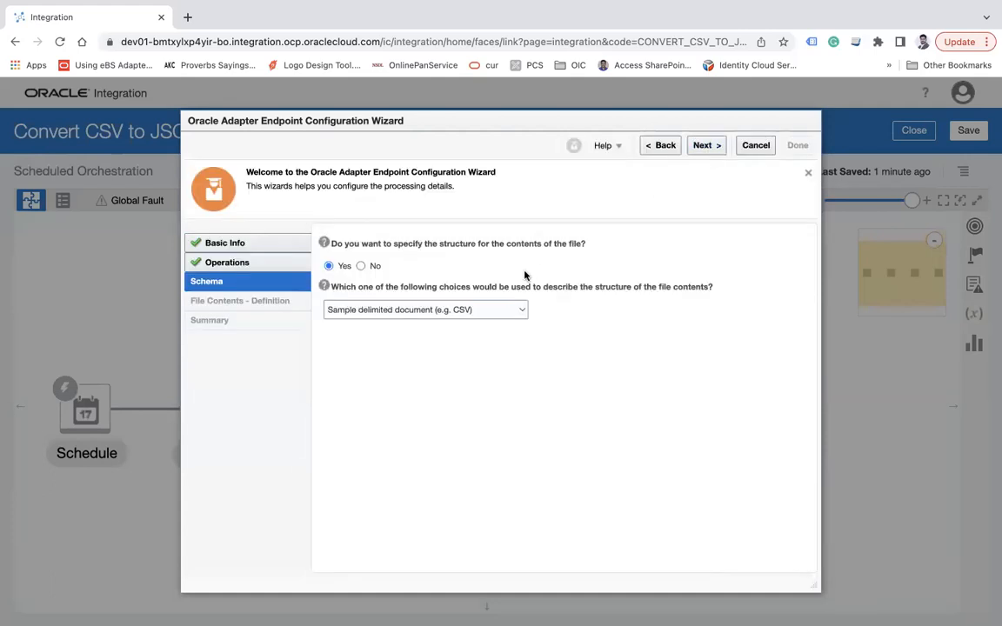
Describe the WriteJson file structure with a sample JSON document and finish the wizard.
click(425, 310)
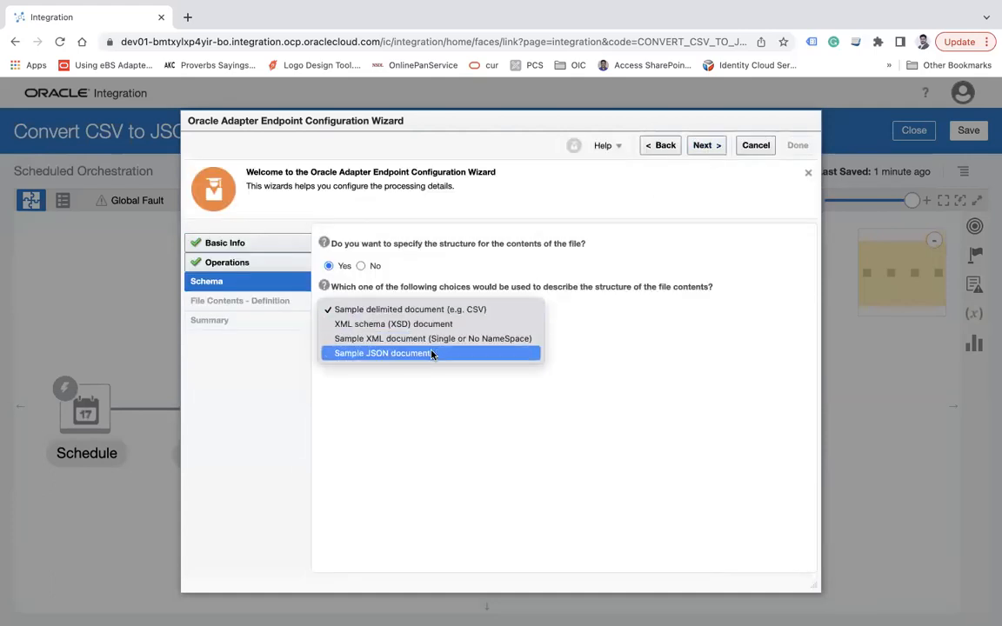
click(383, 353)
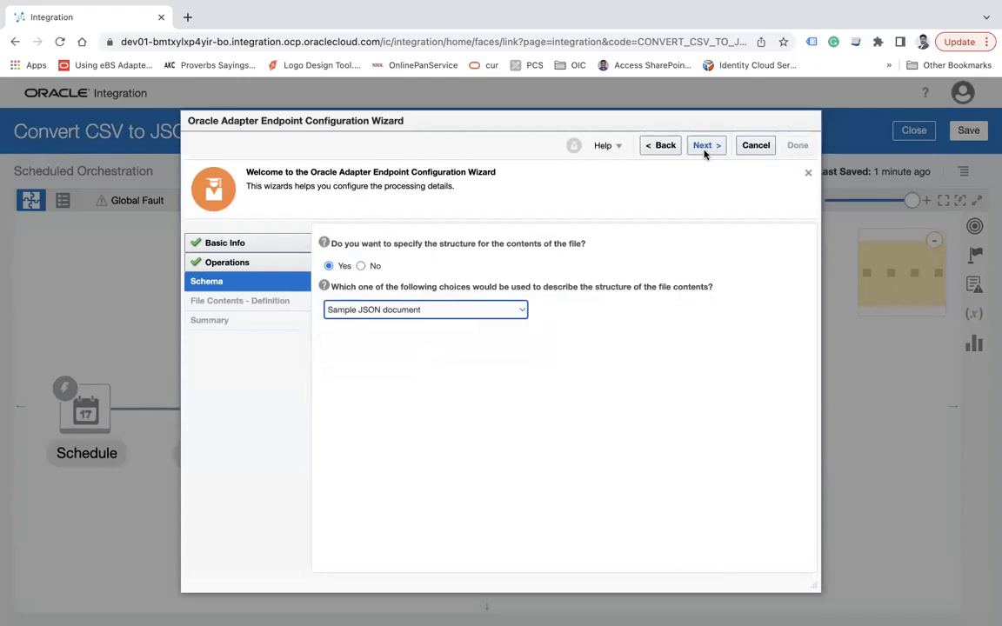
click(706, 146)
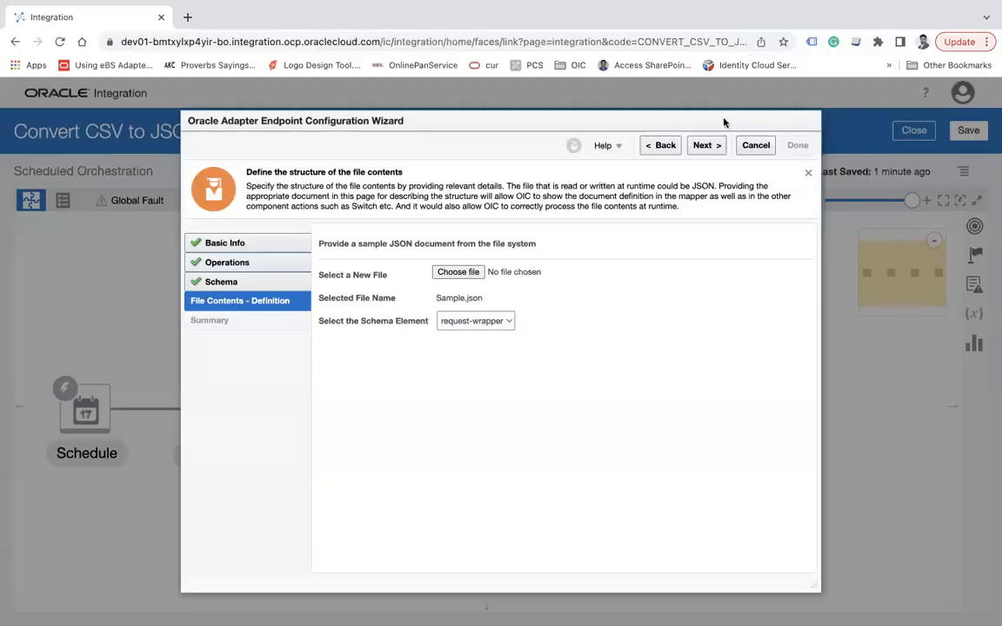
mouse_move(570, 198)
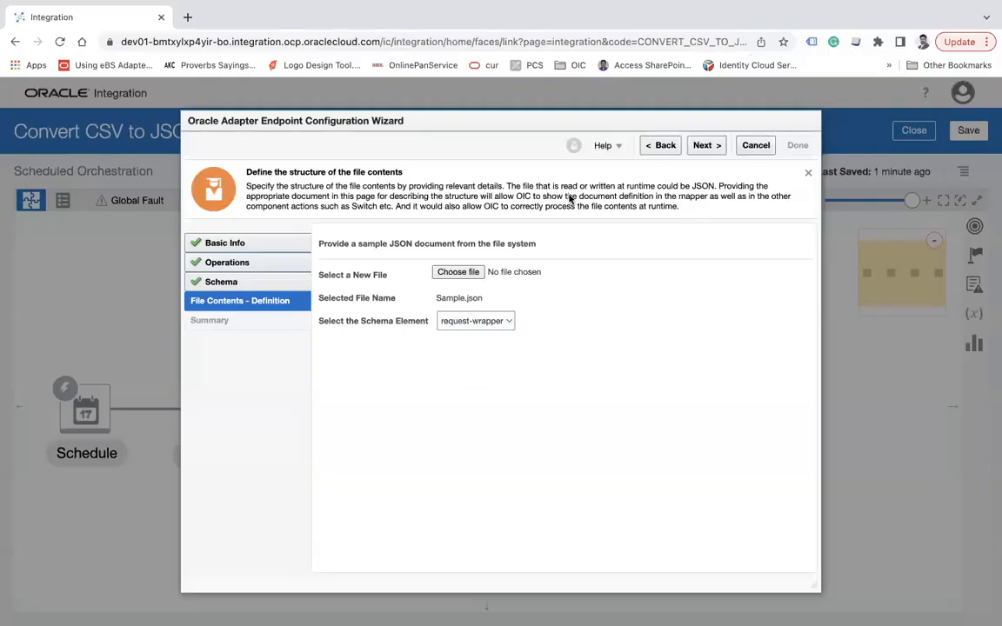
click(705, 145)
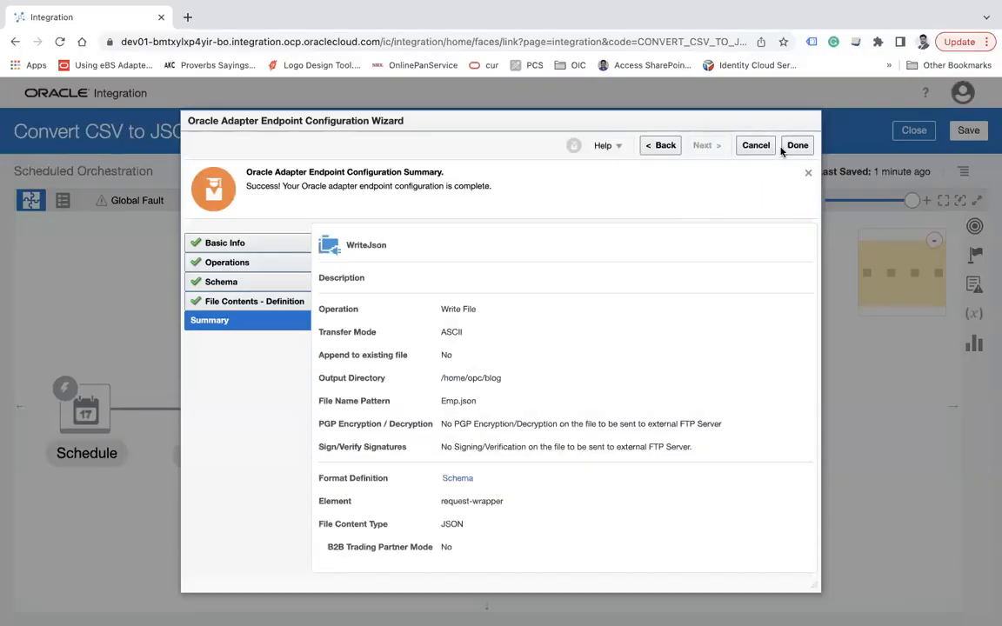
click(795, 145)
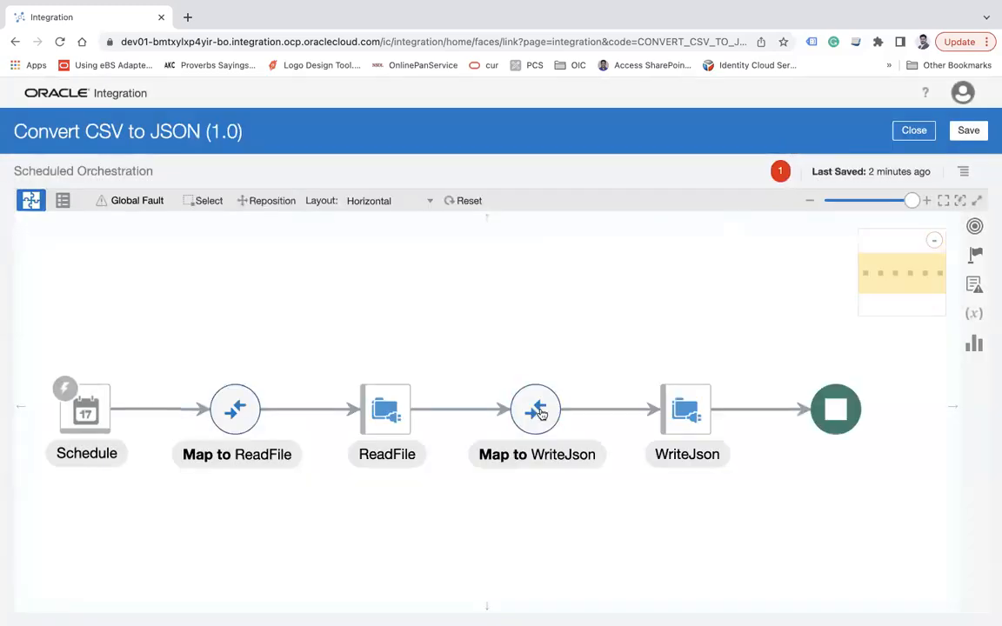
mouse_move(576, 380)
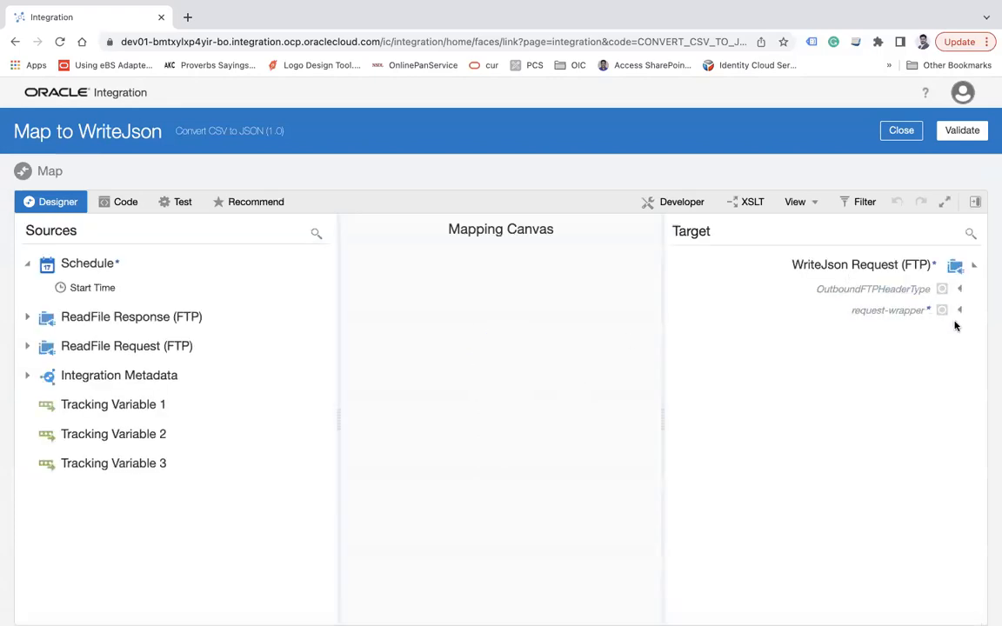
mouse_move(960, 312)
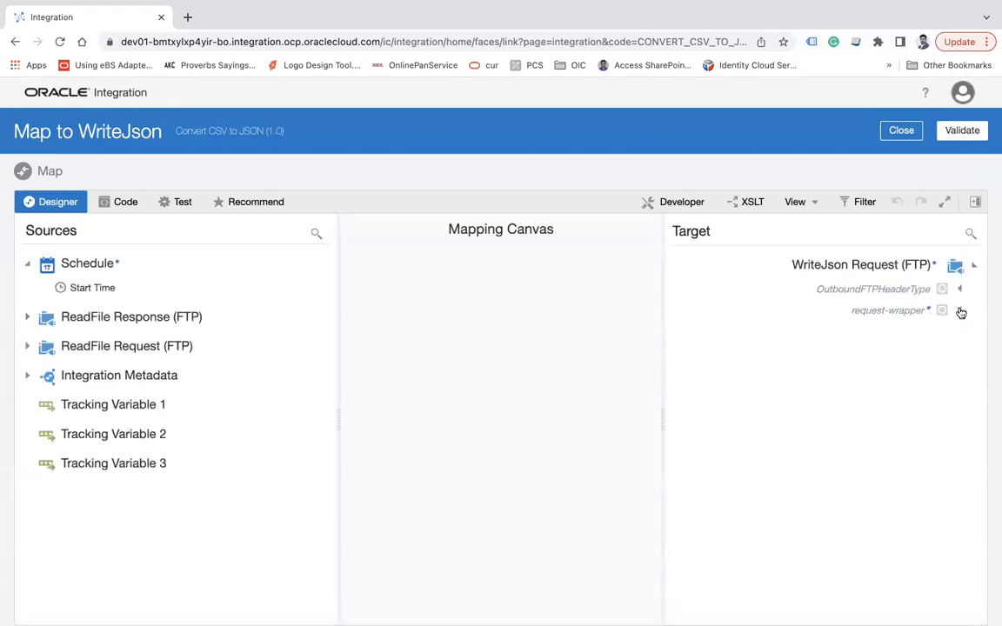
Expand the ReadFile EmployeeSet source and request-wrapper Emp target trees in the mapper.
click(26, 317)
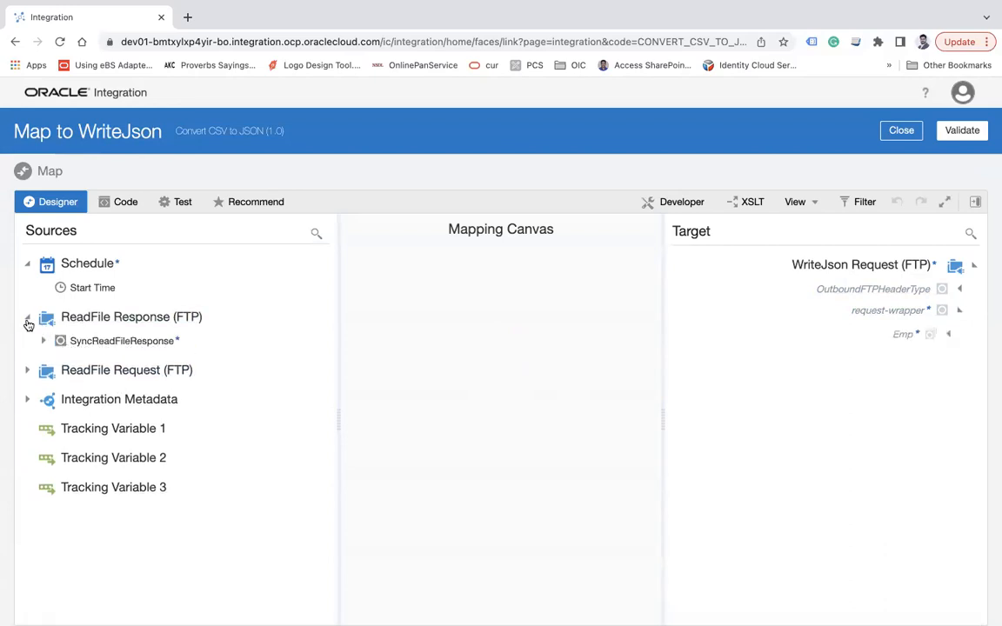
click(44, 341)
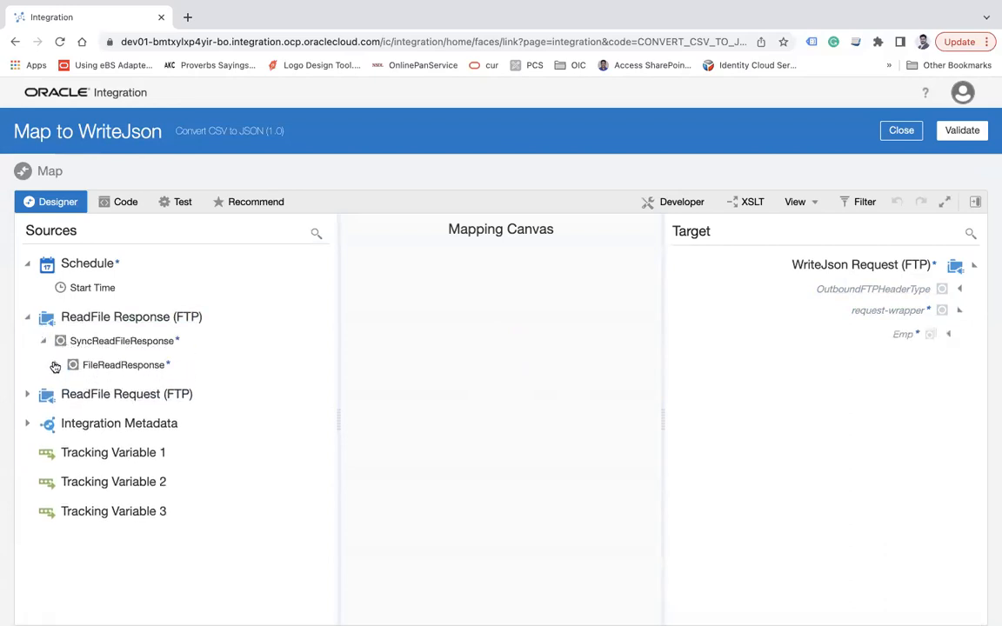
click(56, 364)
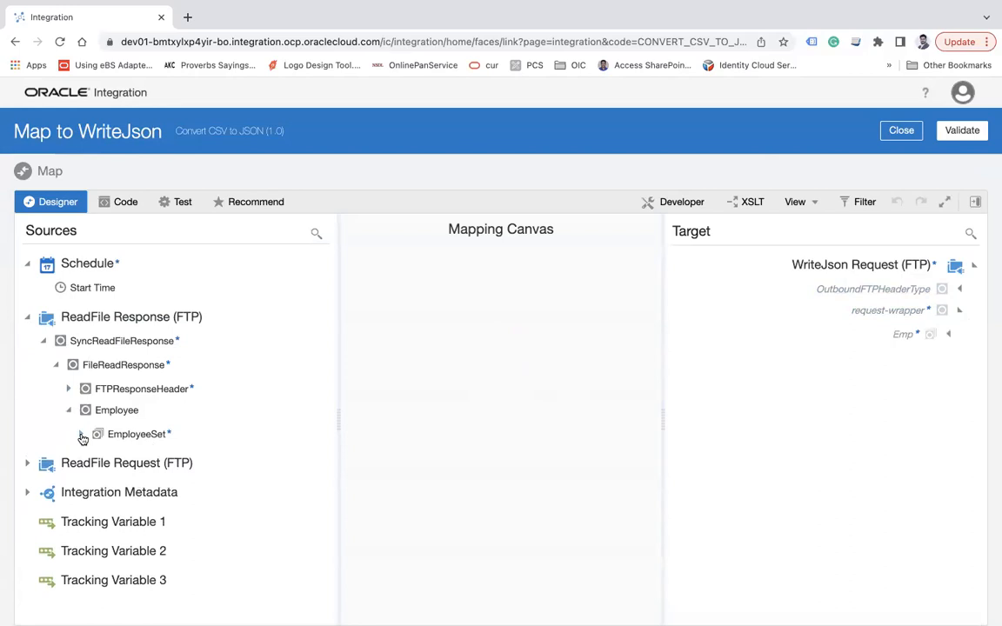
click(82, 434)
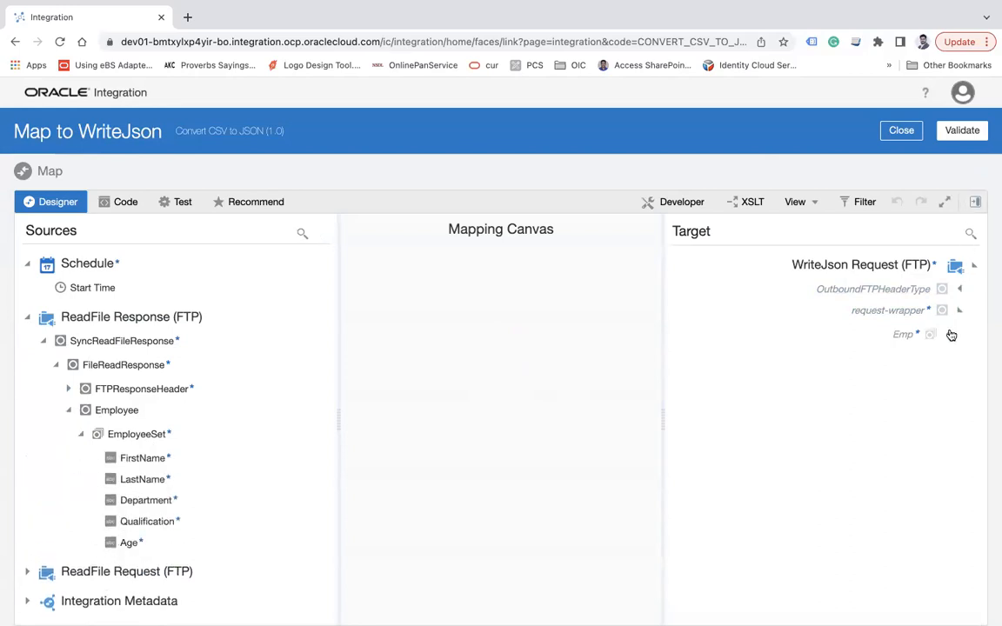
right_click(136, 434)
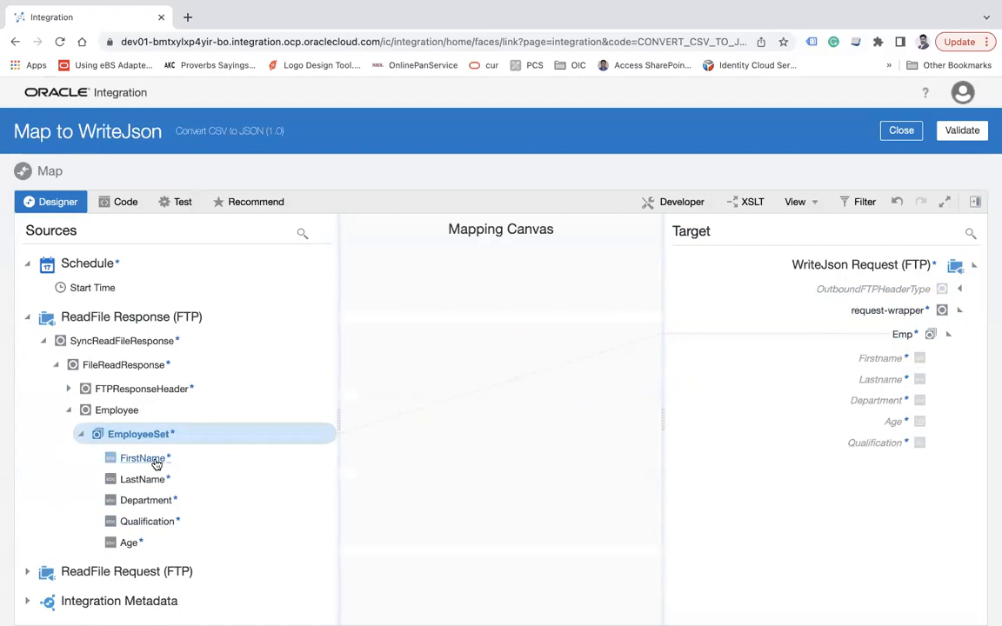
Map employee fields like FirstName to the Emp targets and validate the mapping.
drag(145, 457, 879, 357)
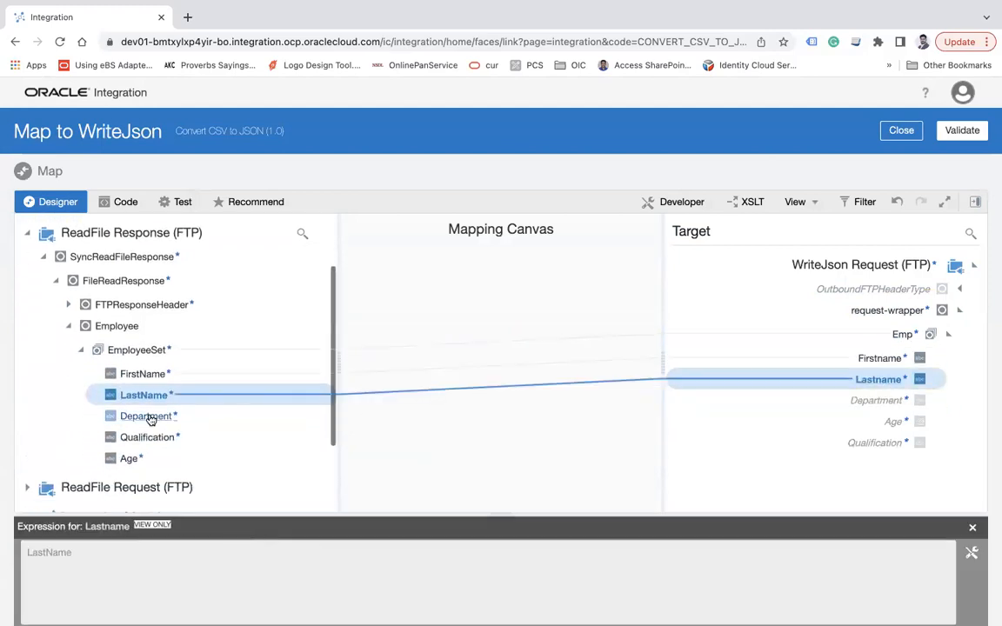
click(148, 416)
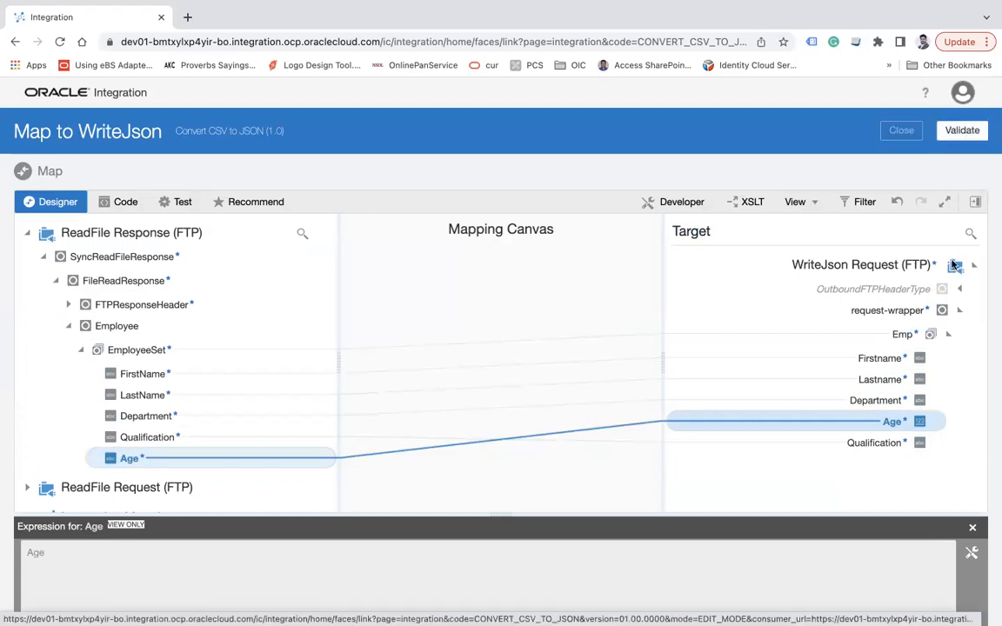
click(961, 130)
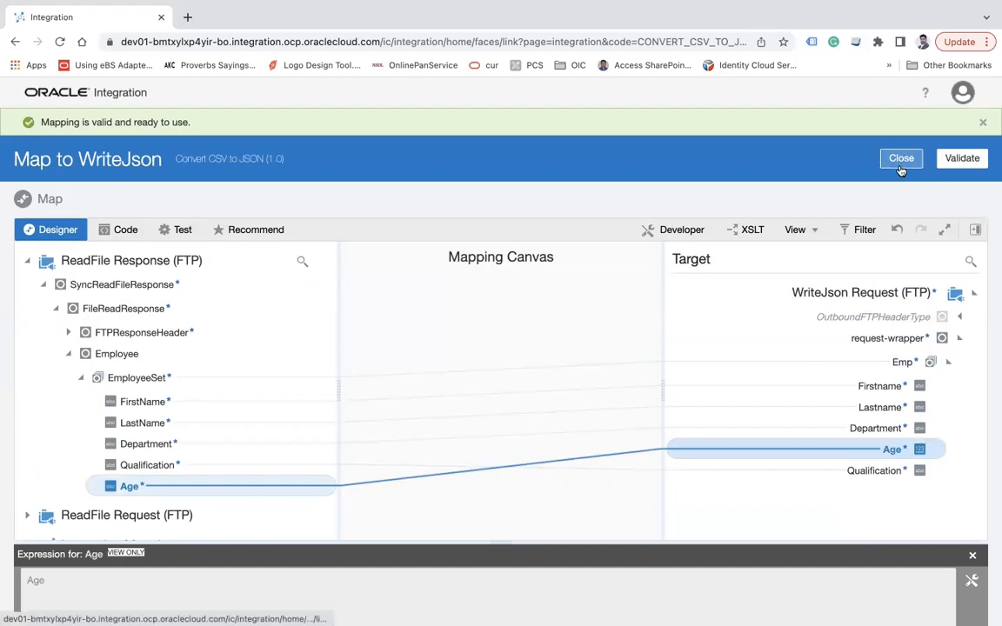
Set startTime as the primary tracking field and save the integration.
click(901, 157)
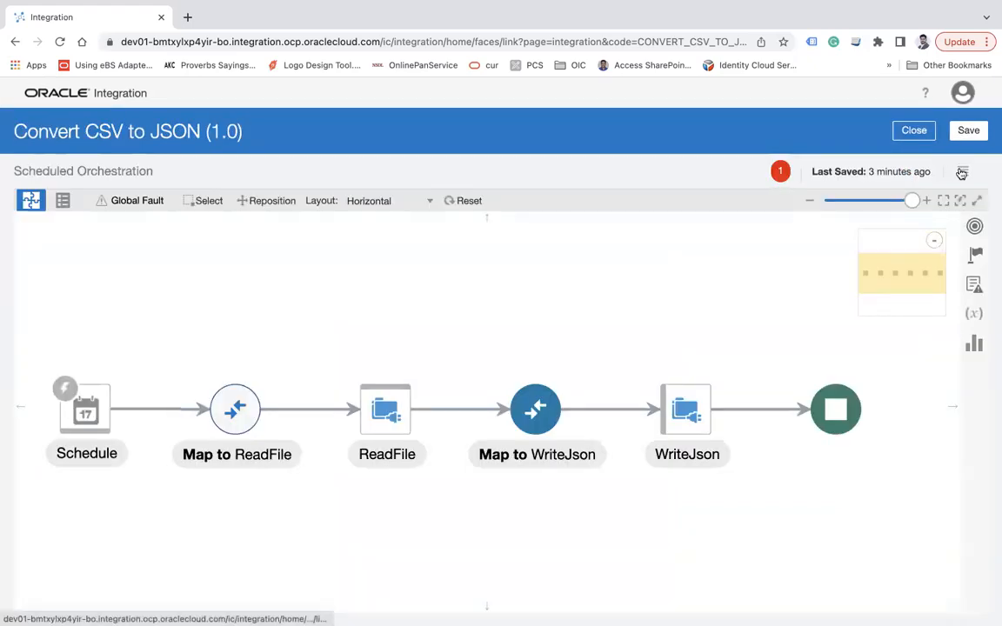
click(962, 171)
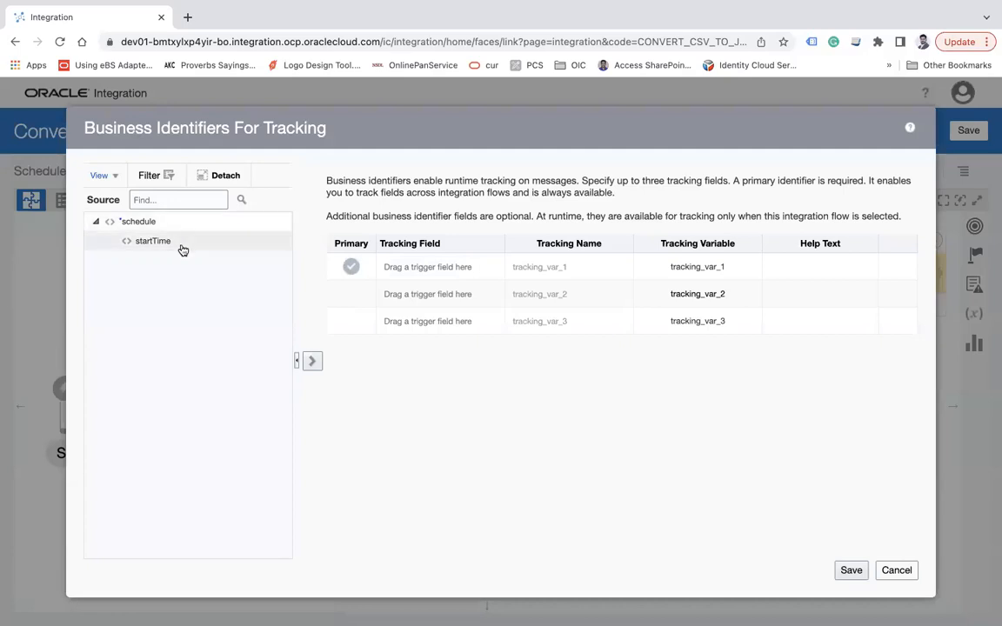
drag(152, 241, 427, 266)
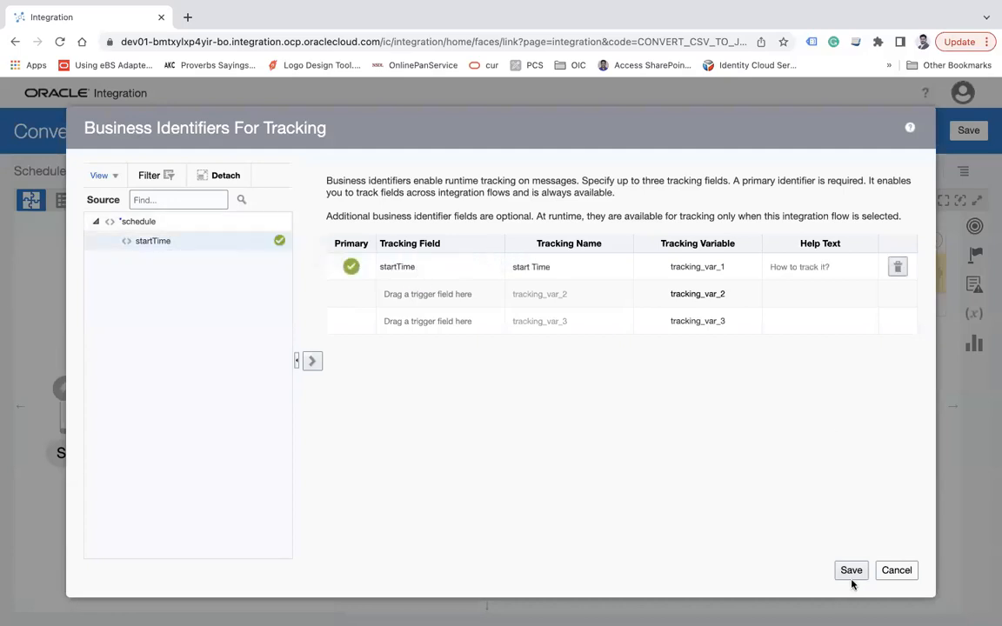
click(849, 570)
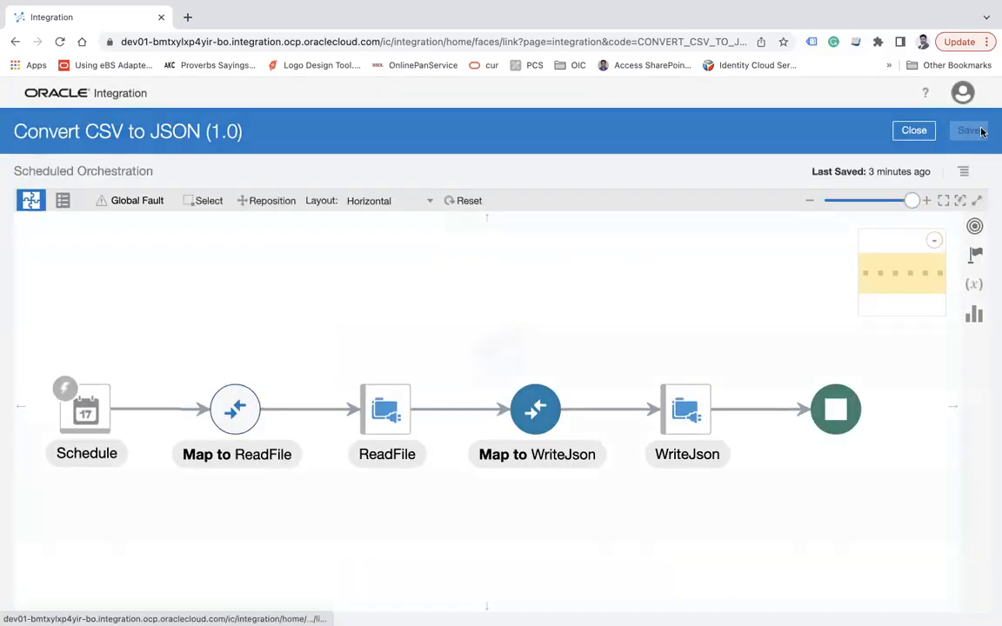
click(969, 131)
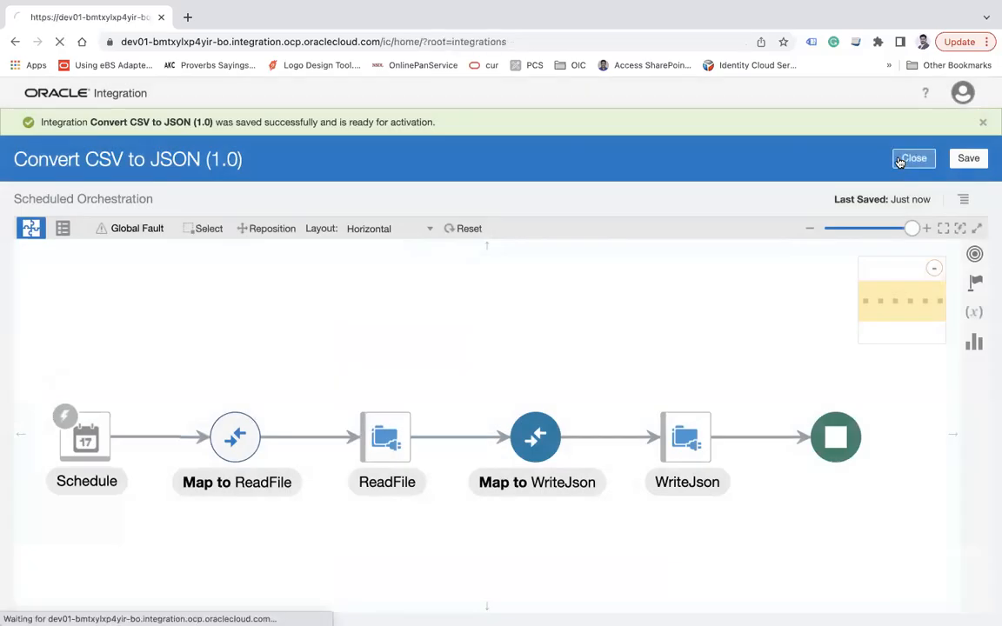
Activate Convert CSV to JSON from the integration list with Enable Tracing ticked.
click(913, 159)
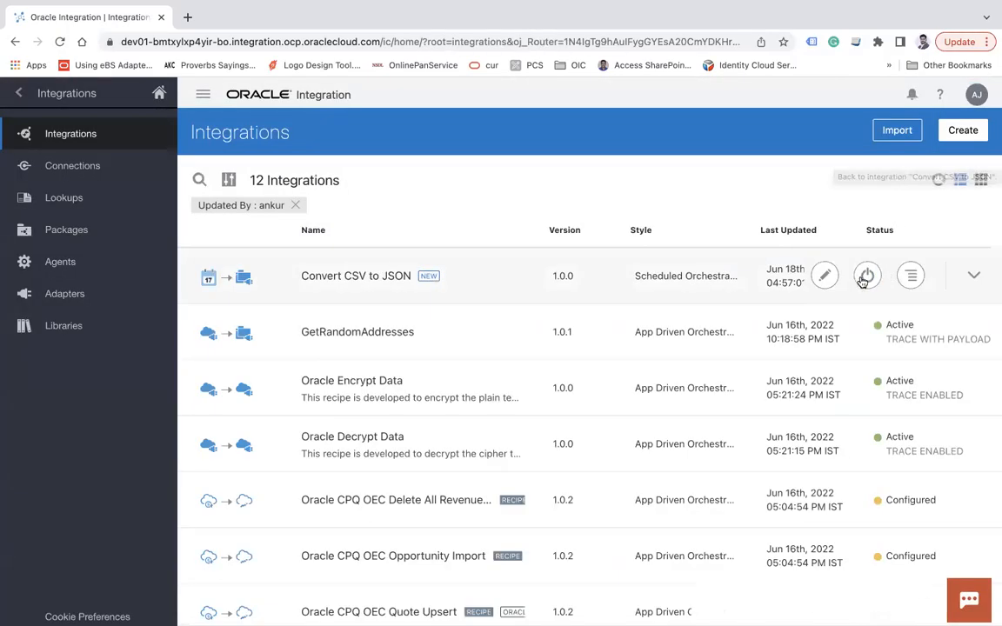
click(866, 276)
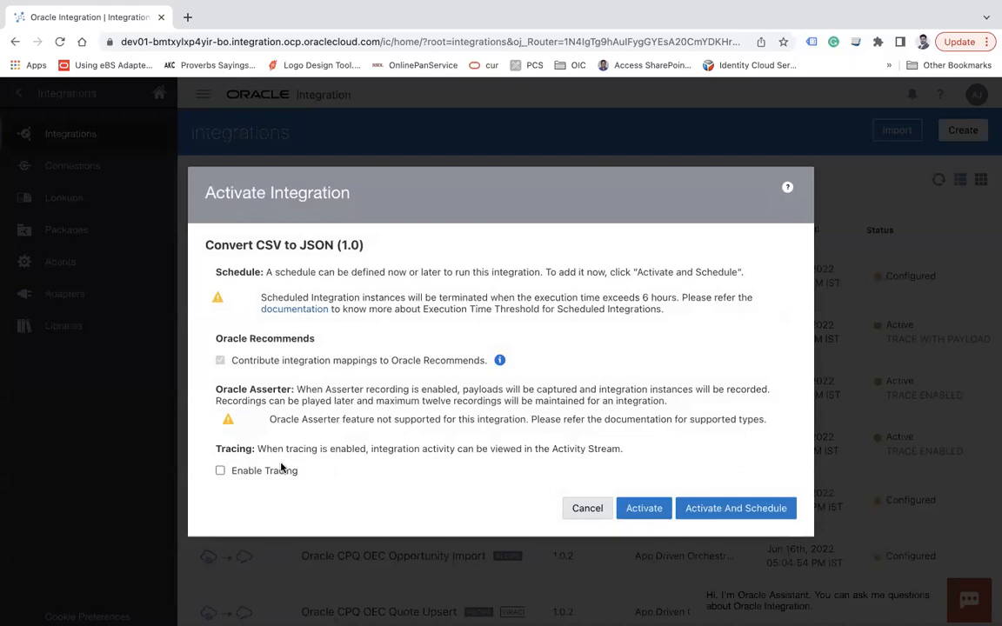
click(220, 470)
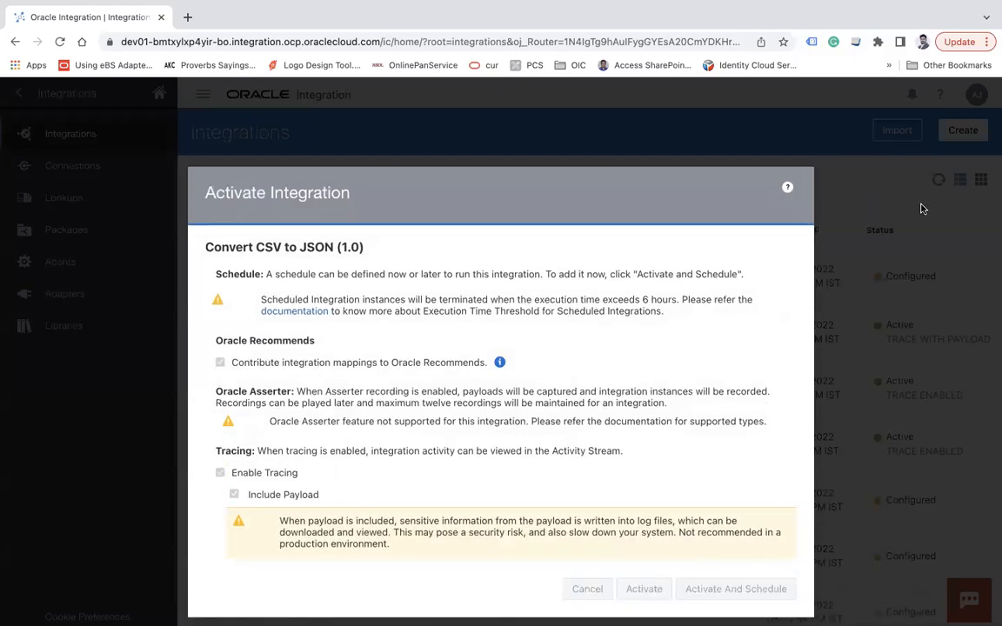
click(643, 589)
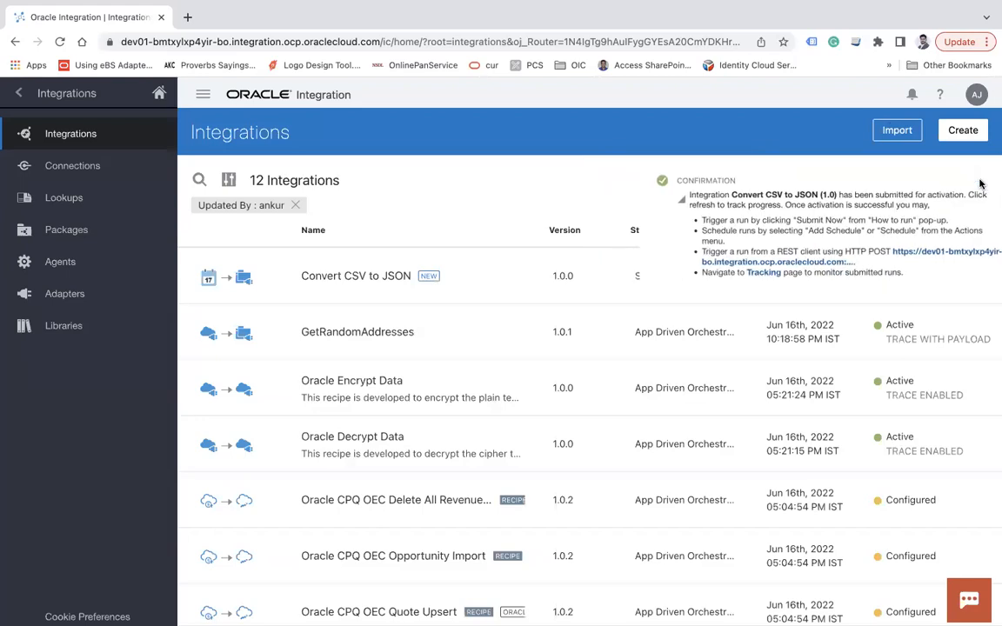
click(939, 180)
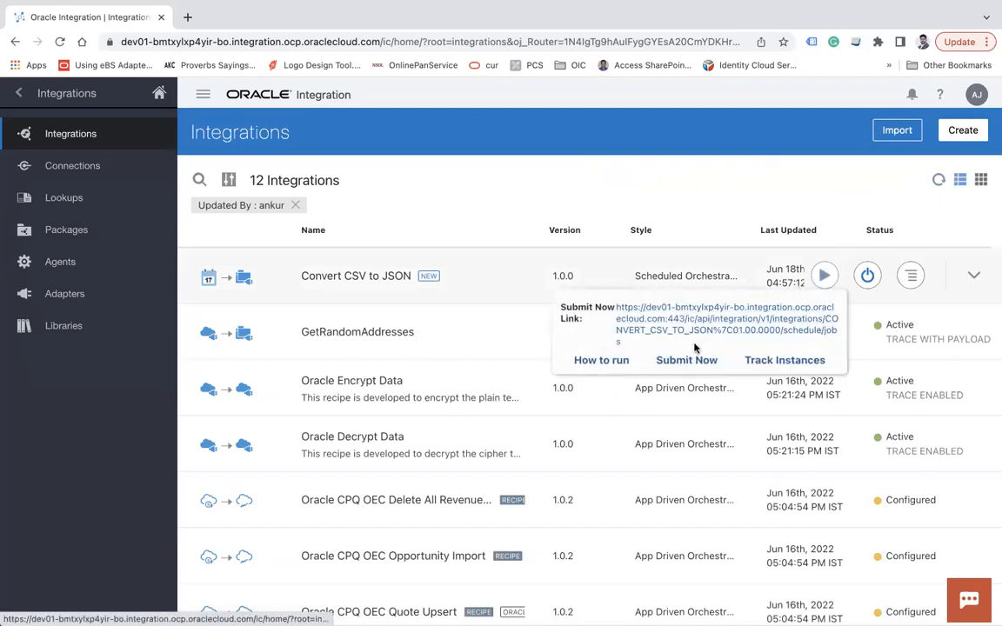
Submit an immediate ad hoc run of Convert CSV to JSON.
click(686, 360)
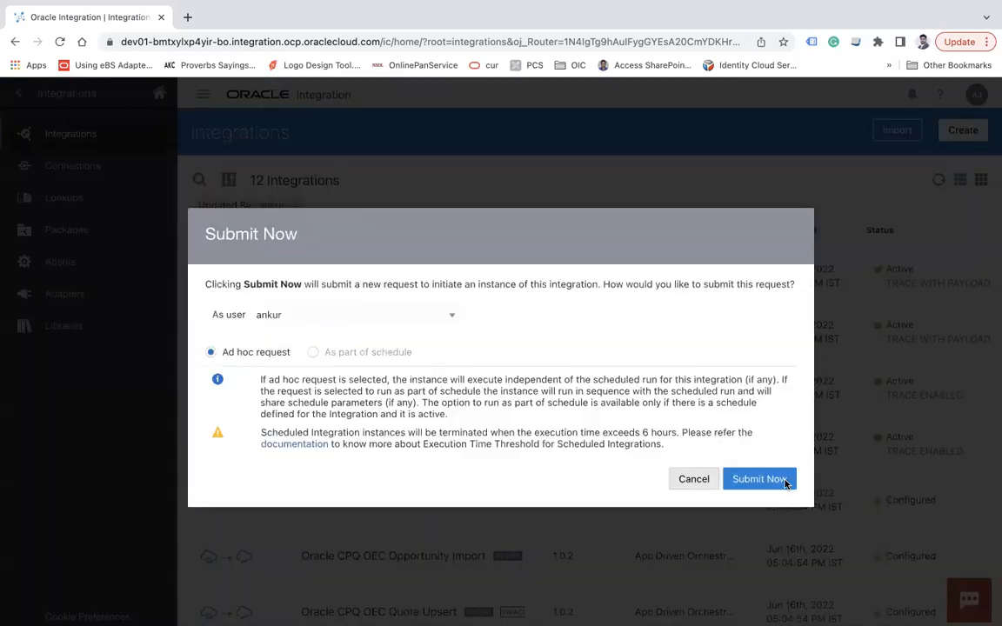
click(758, 478)
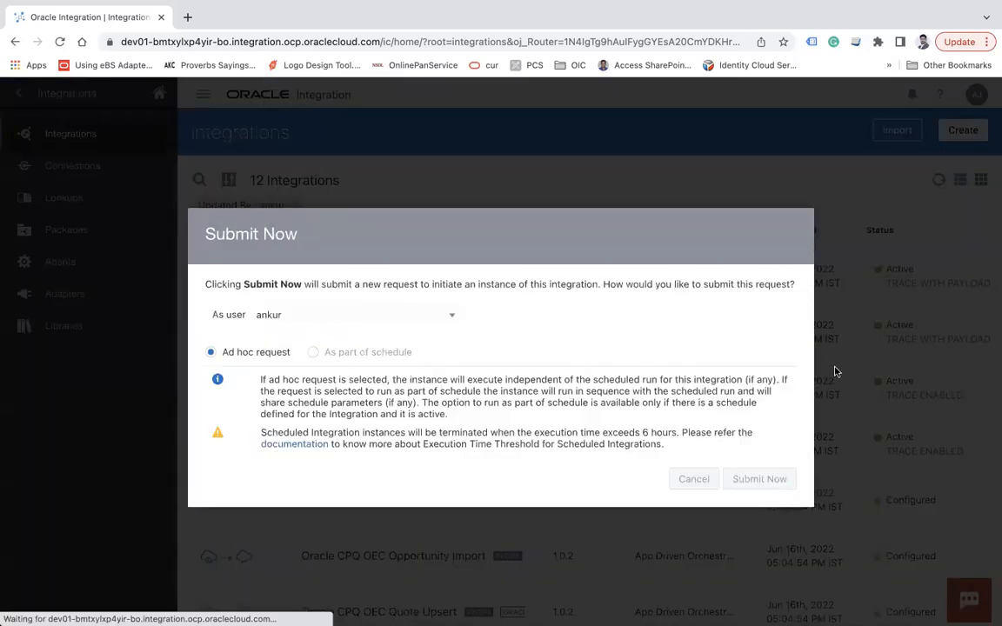
click(759, 479)
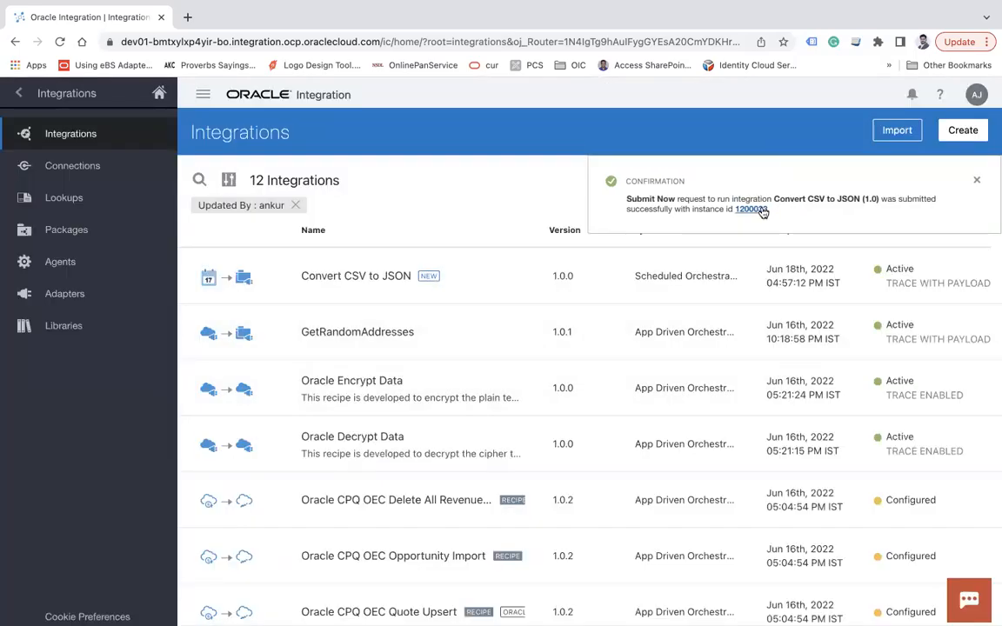
Track the run's instance, clearing the instance id filter and refreshing to confirm success.
click(750, 210)
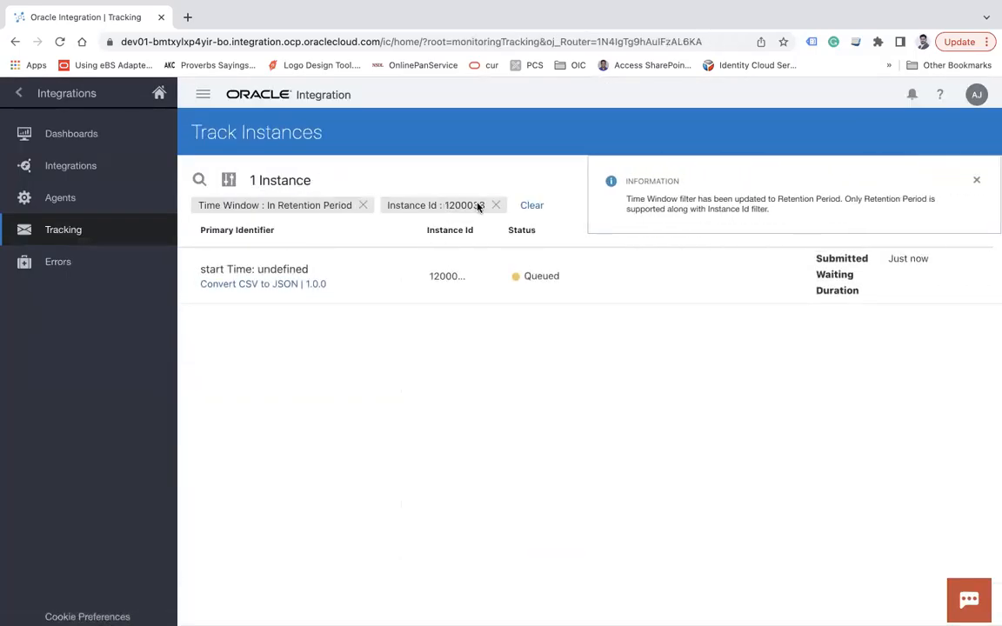
click(495, 205)
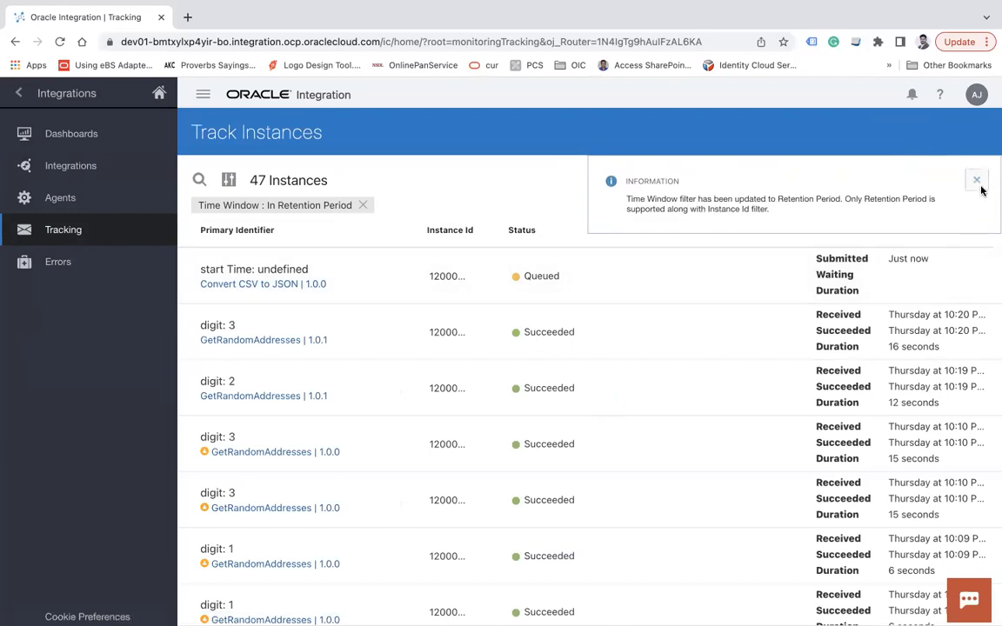
click(980, 180)
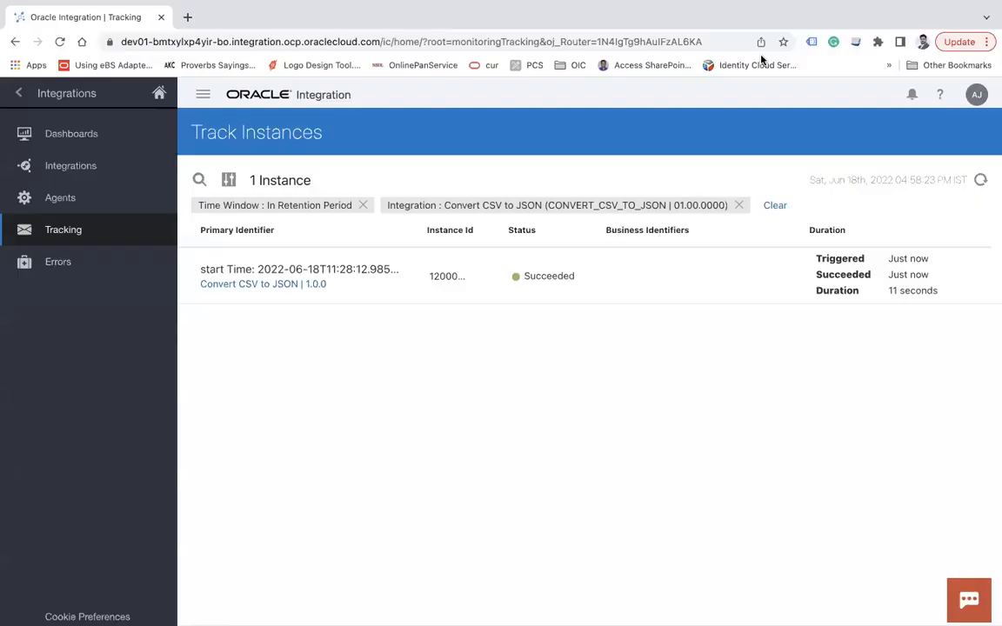
click(981, 180)
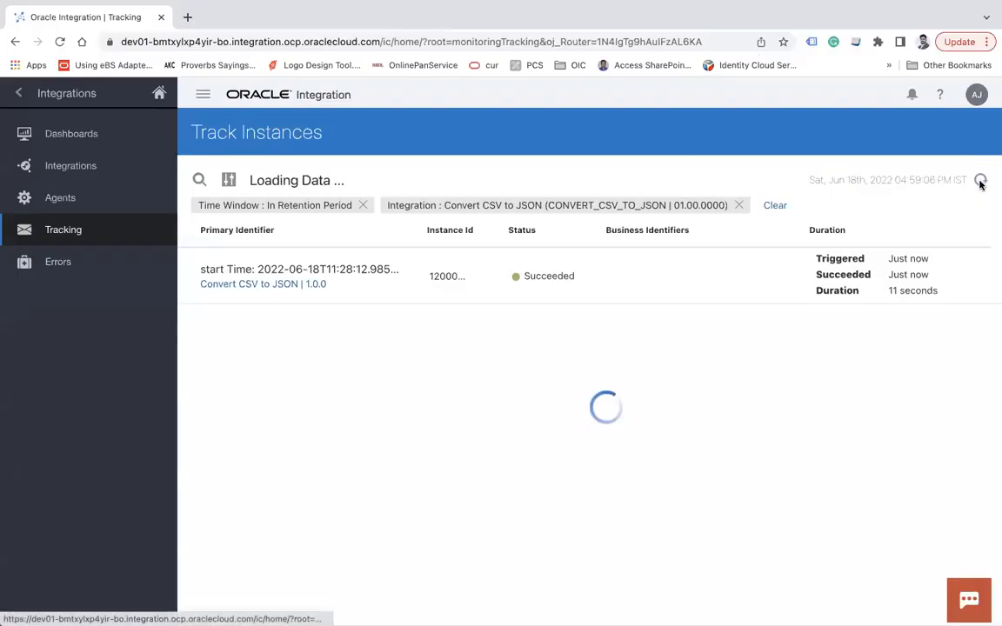
click(981, 180)
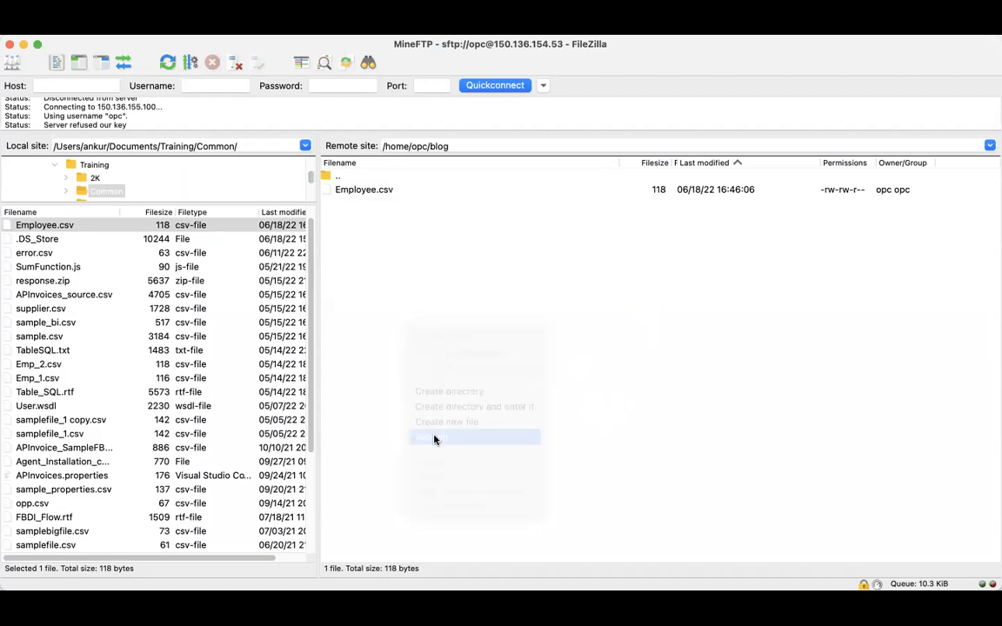
Refresh the remote blog folder and open the new Emp.json to view its employee records.
click(435, 438)
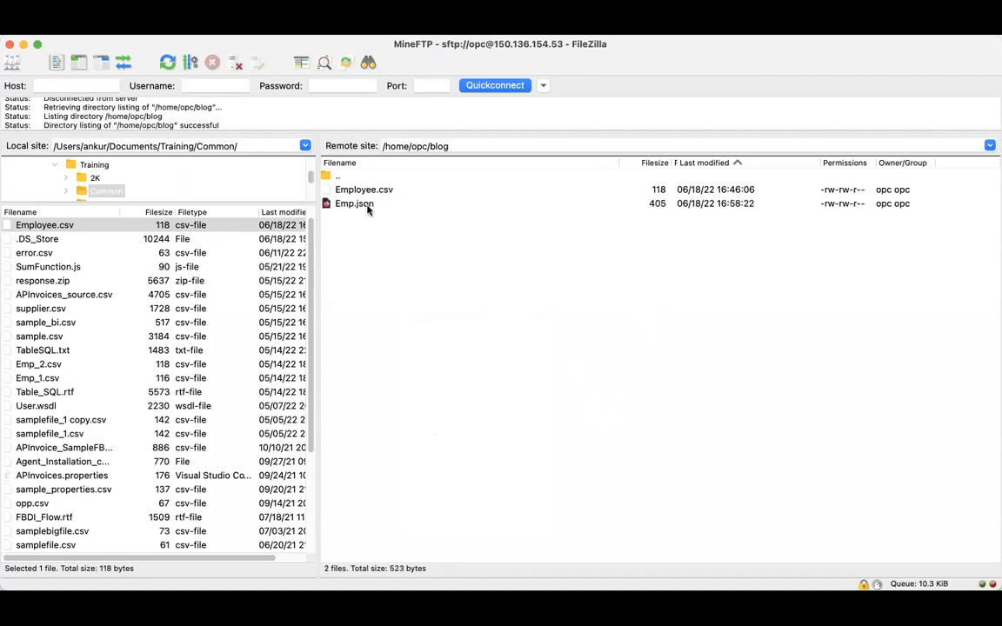
right_click(353, 203)
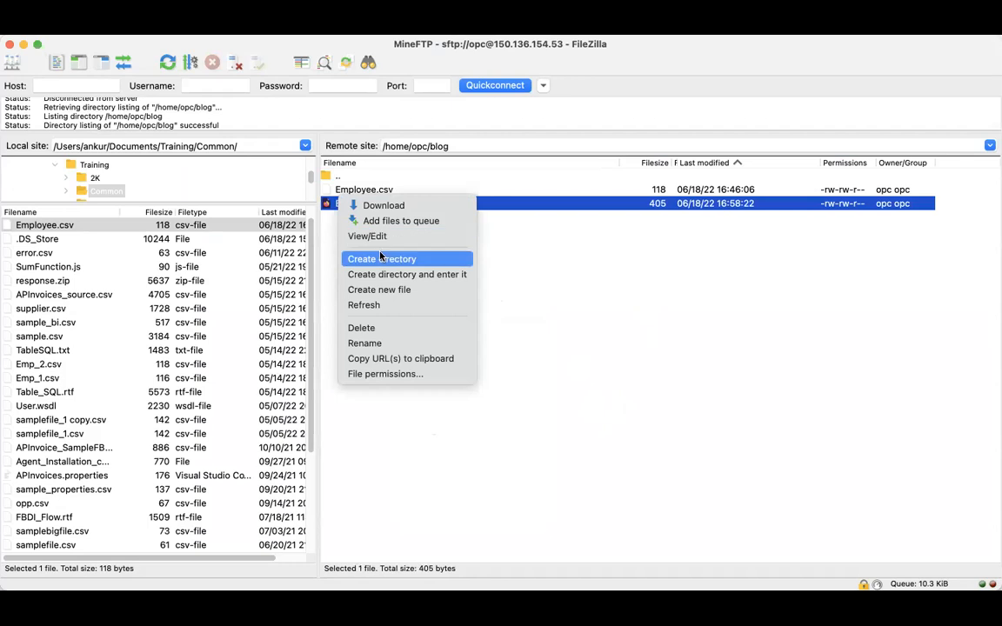
mouse_move(385, 236)
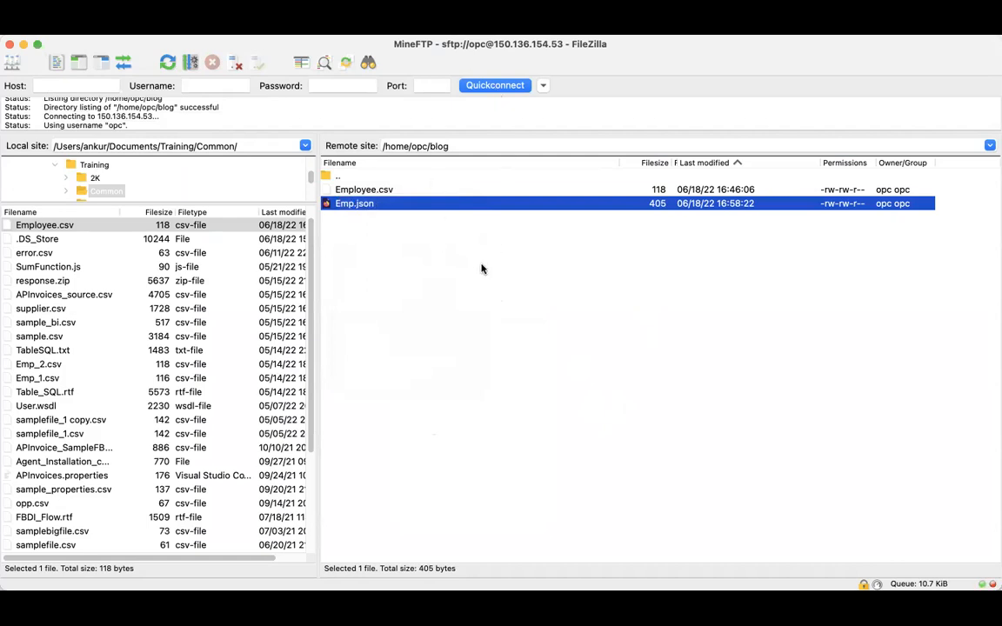
double_click(354, 203)
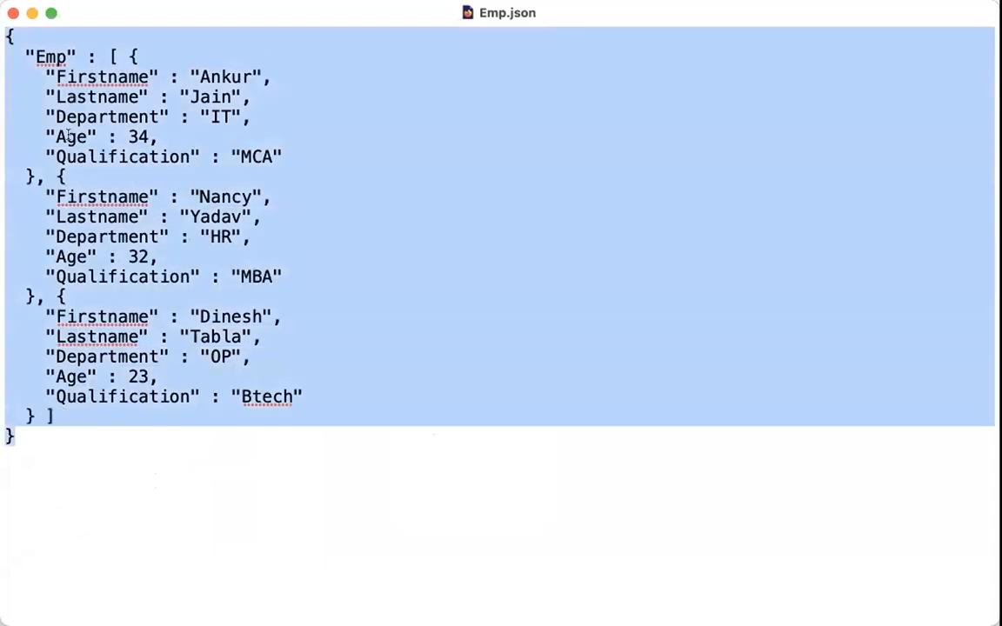
mouse_move(339, 299)
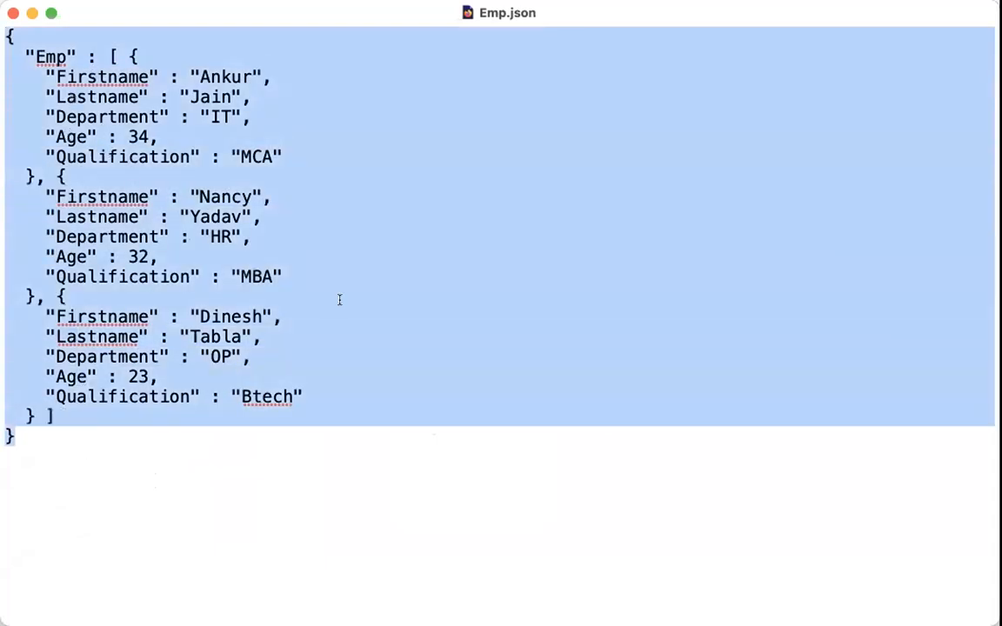